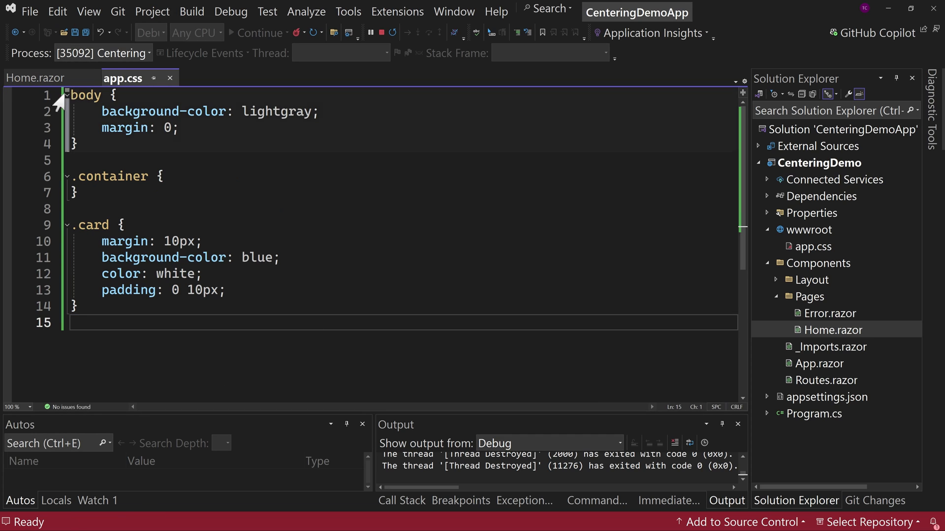
Review the body and card rules in app.css, then highlight the Coming Soon! heading in Home.razor
double_click(85, 95)
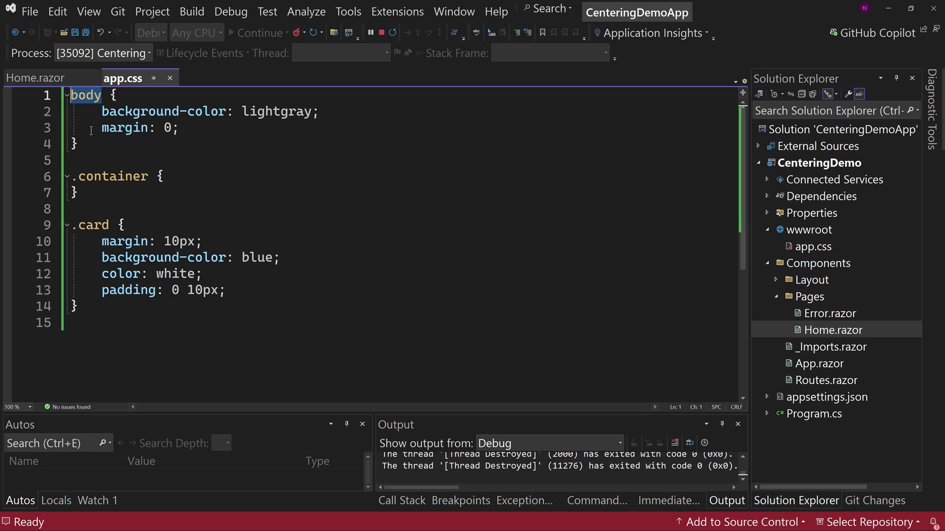
double_click(113, 176)
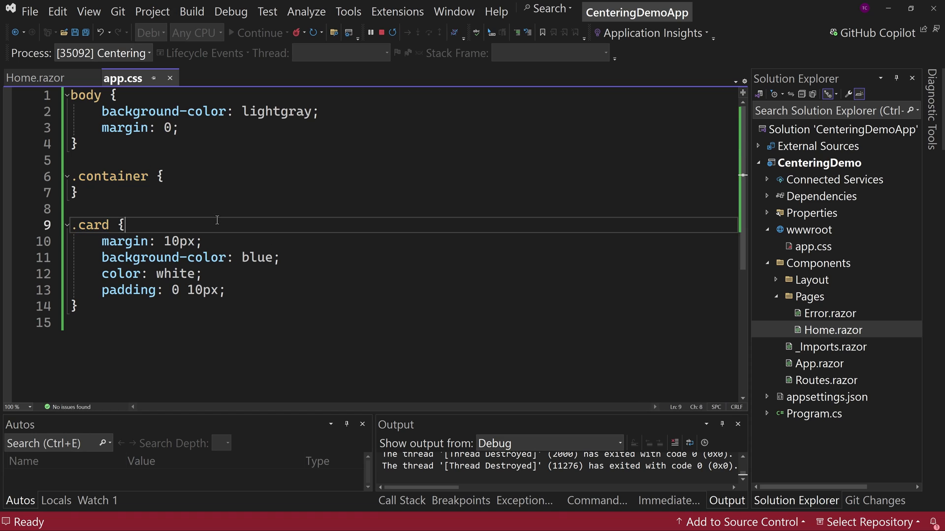
left_click(36, 78)
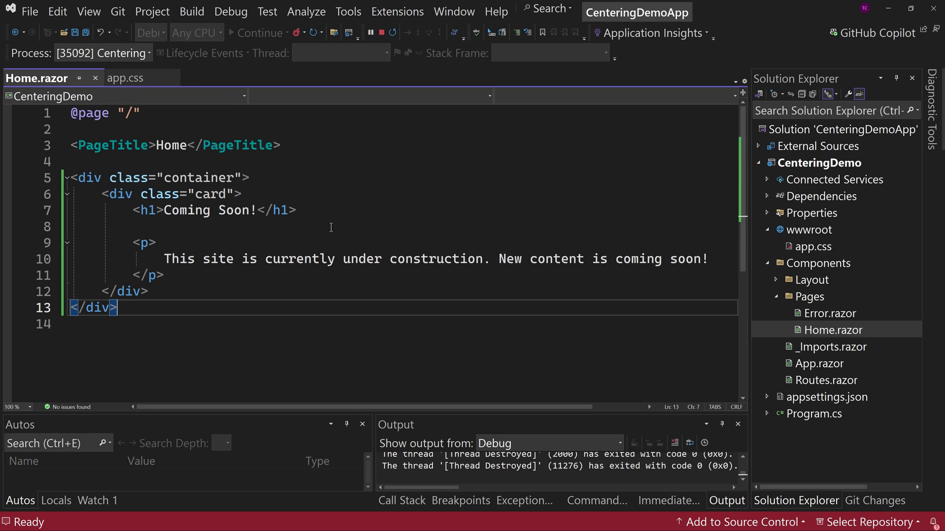
mouse_move(156, 295)
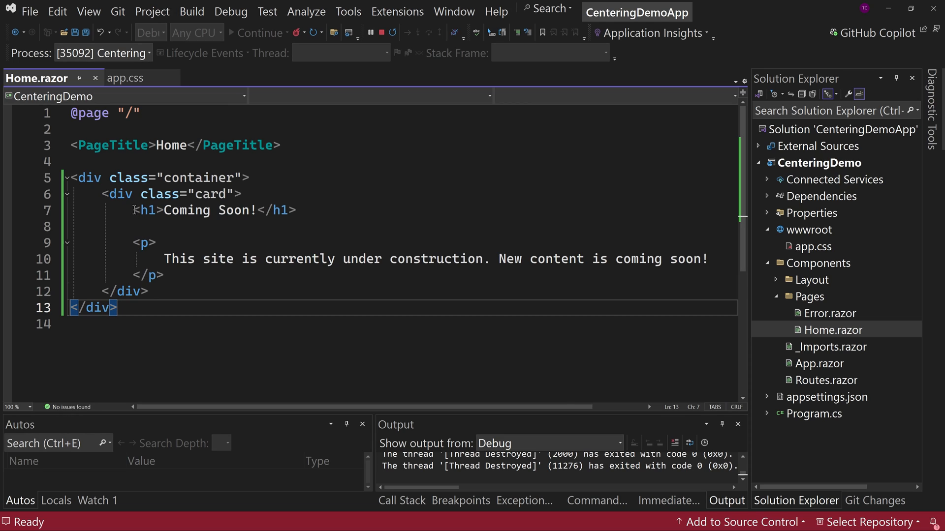
triple_click(210, 210)
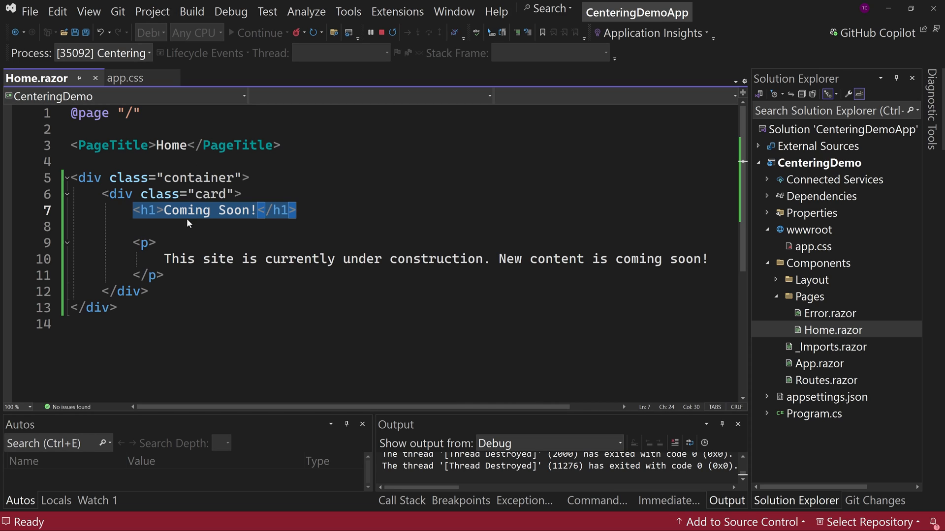
mouse_move(186, 300)
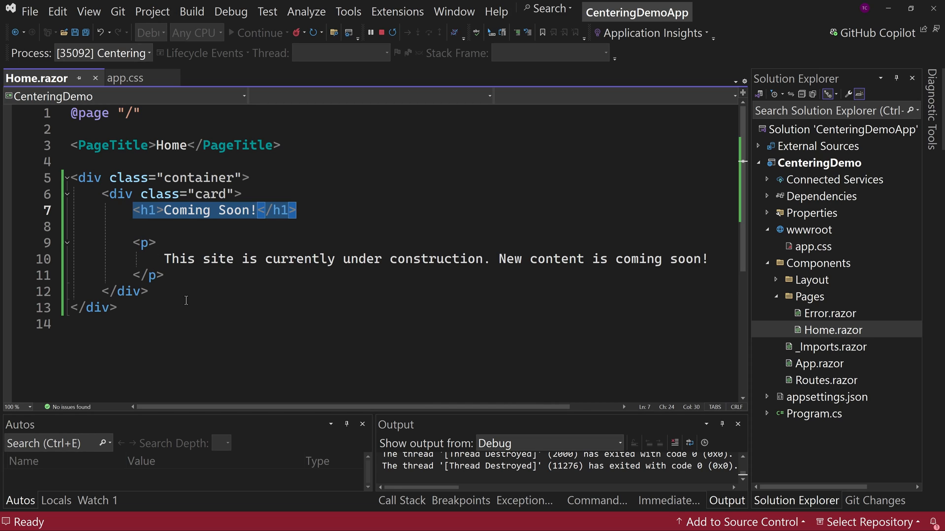
mouse_move(203, 221)
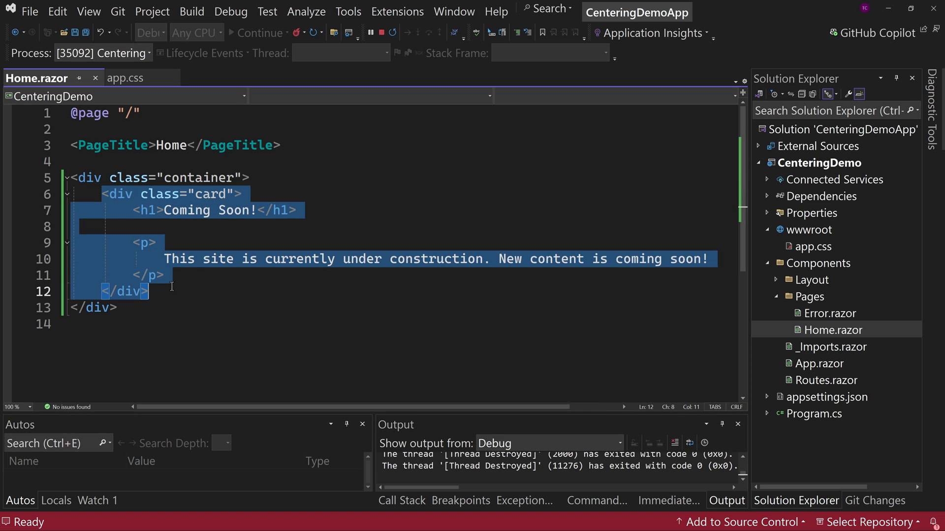
mouse_move(117, 303)
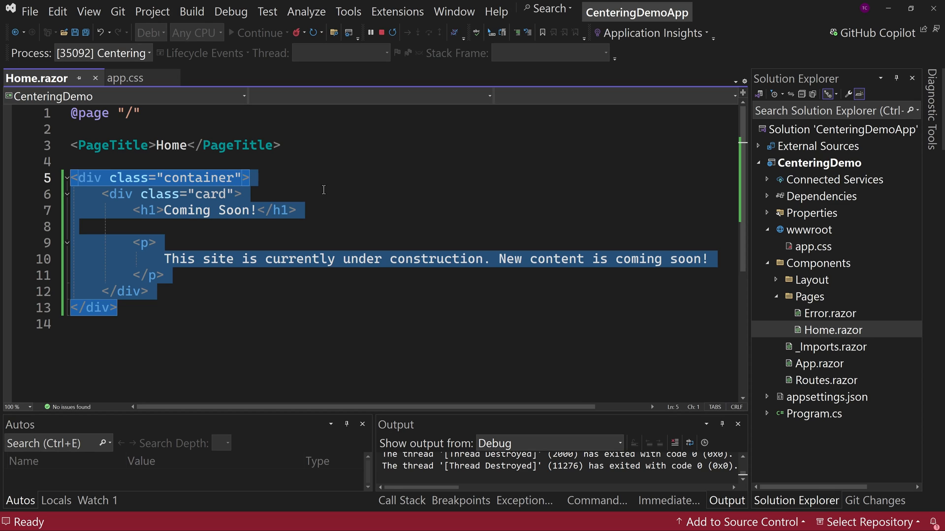
mouse_move(371, 187)
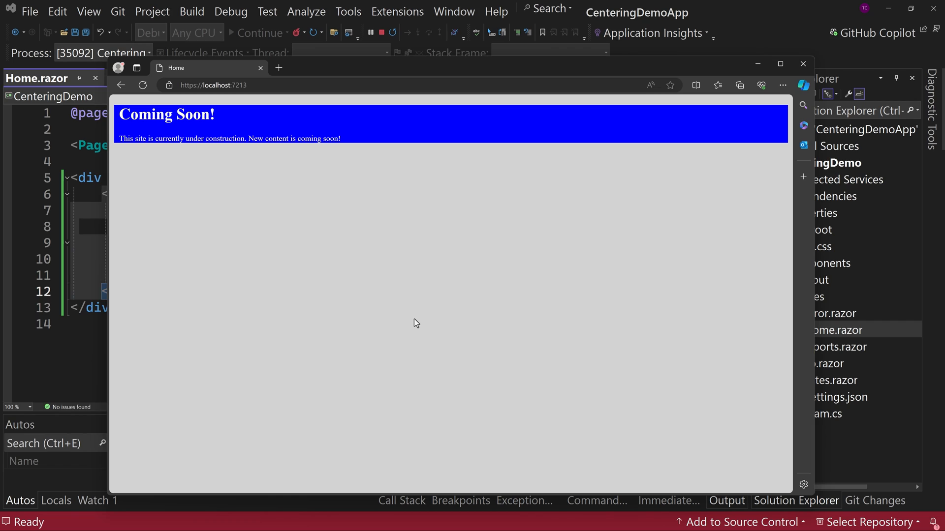
mouse_move(714, 173)
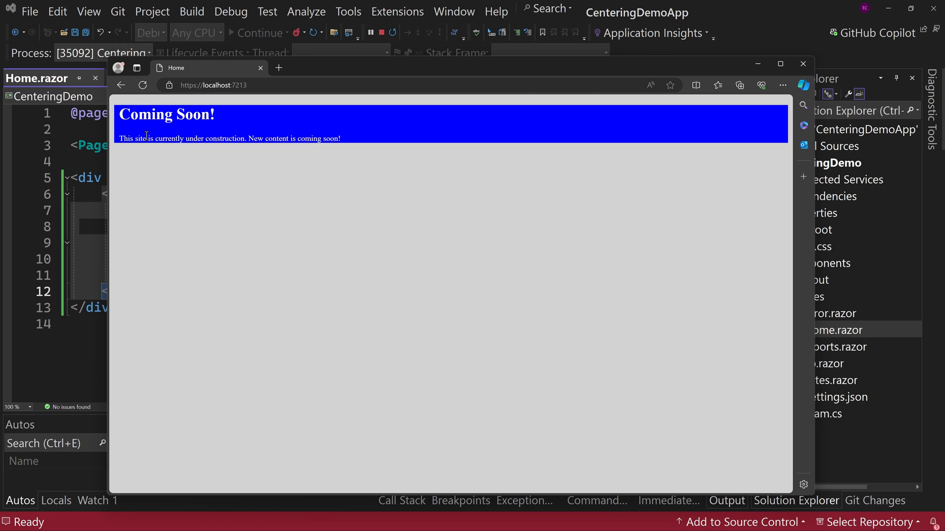
double_click(165, 114)
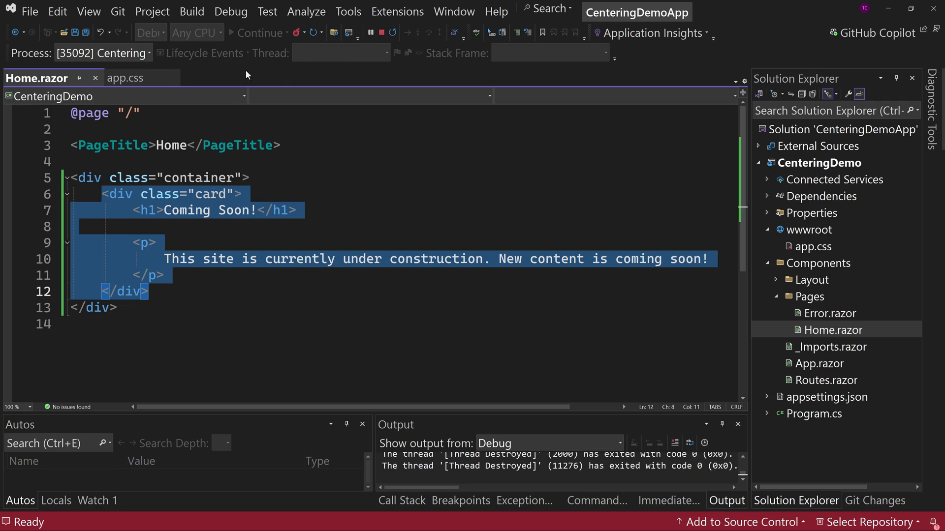
Add display: flex and justify-content: center to the .container rule and save app.css
left_click(126, 77)
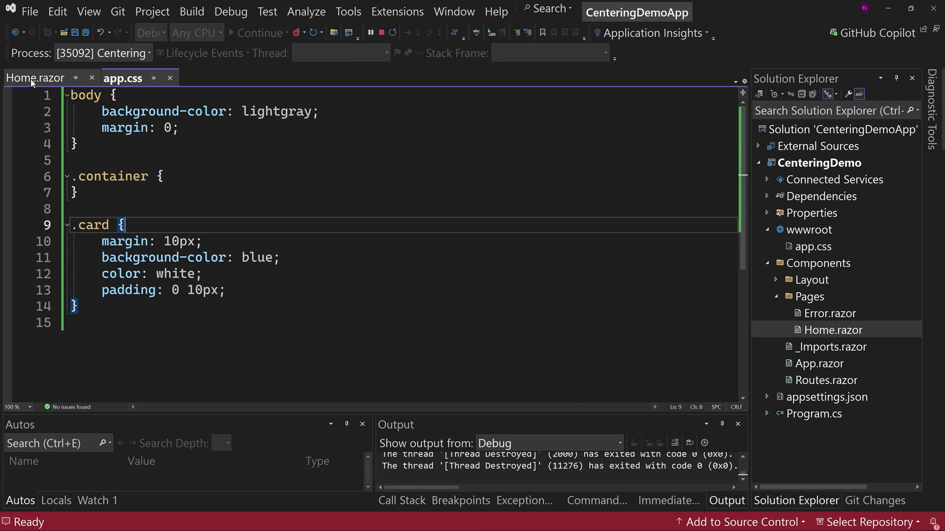
left_click(36, 78)
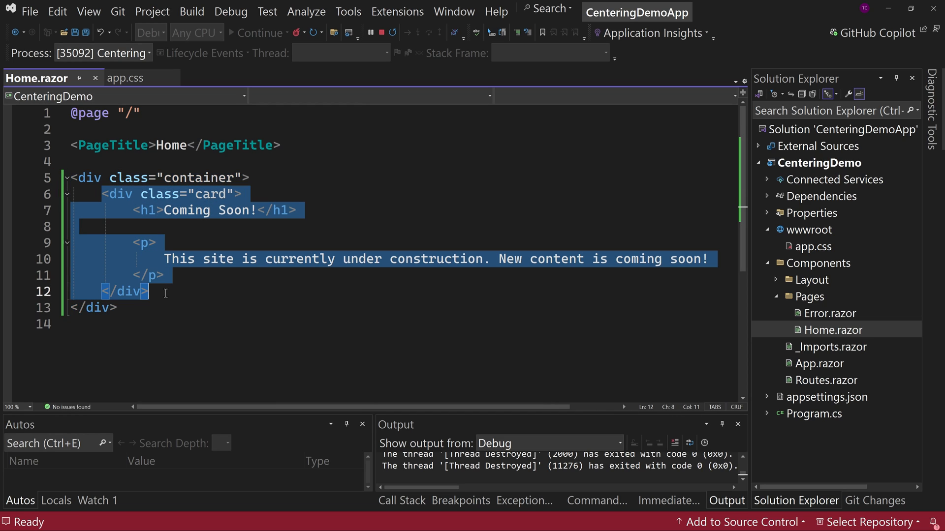
left_click(125, 78)
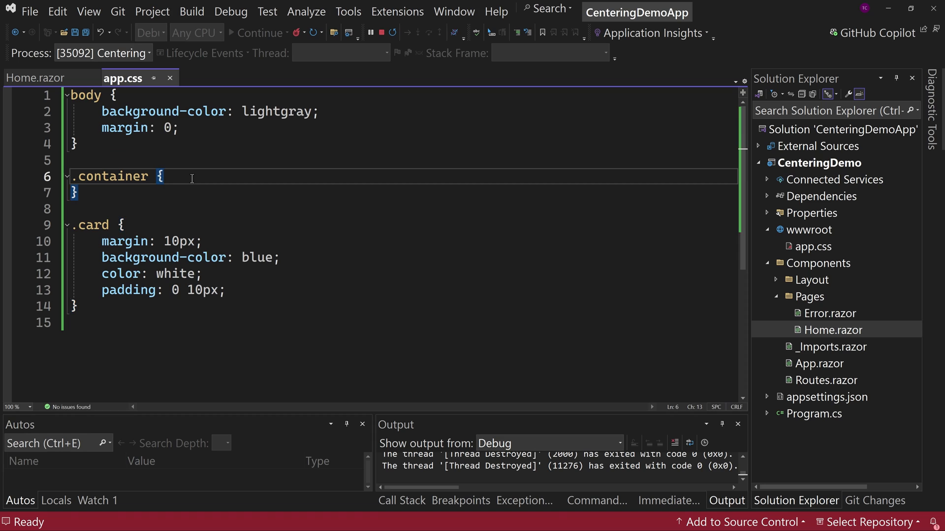
type("display: flex;")
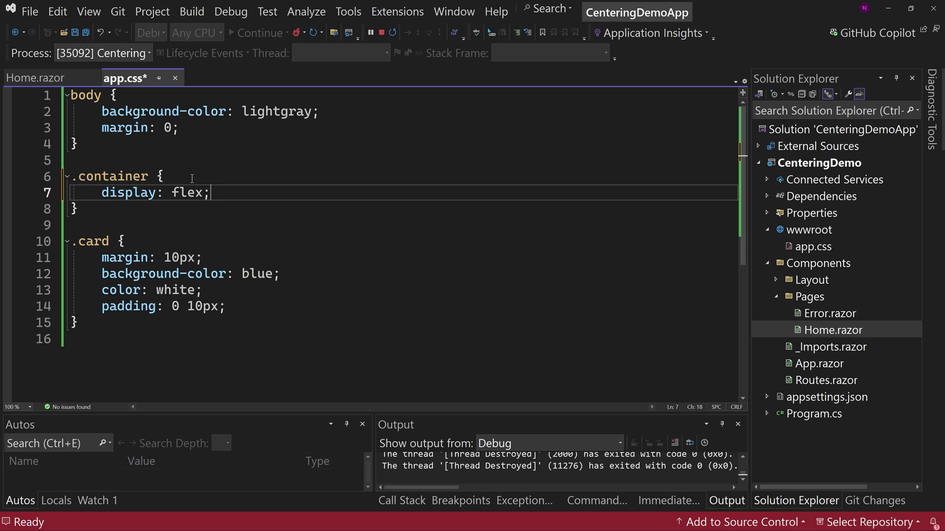
type("ju")
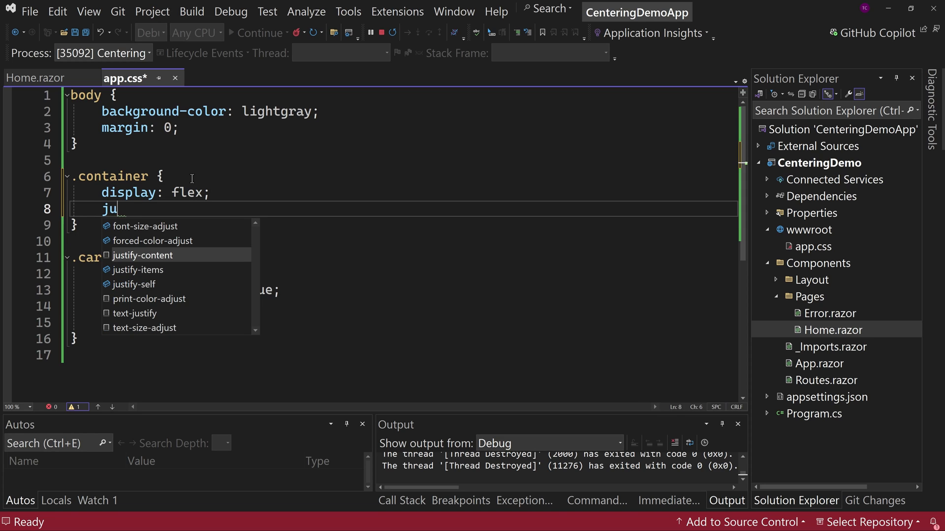
type("stify-content: center;")
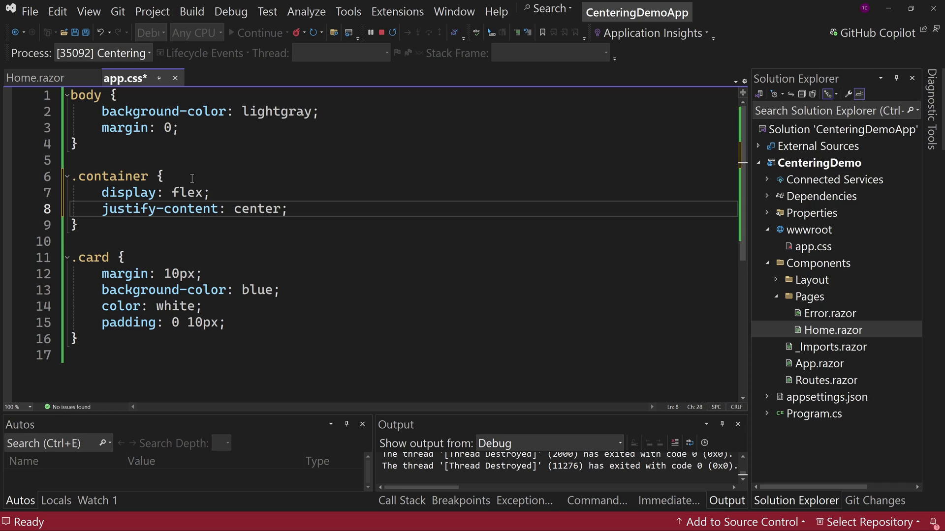
key("ctrl+s")
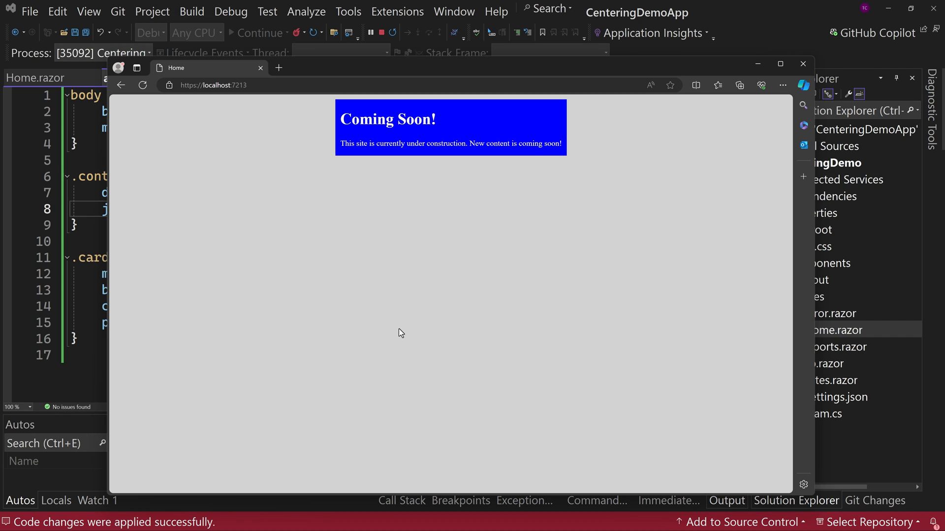
mouse_move(436, 216)
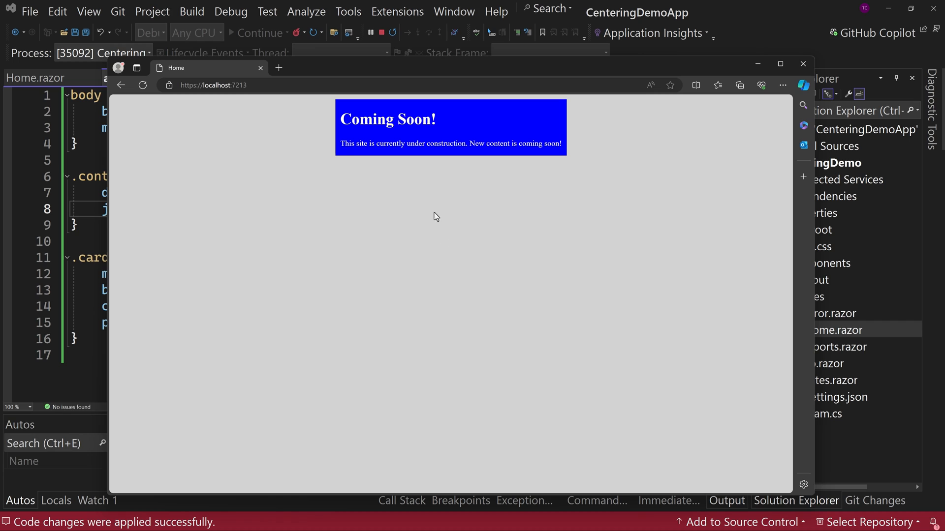
mouse_move(331, 110)
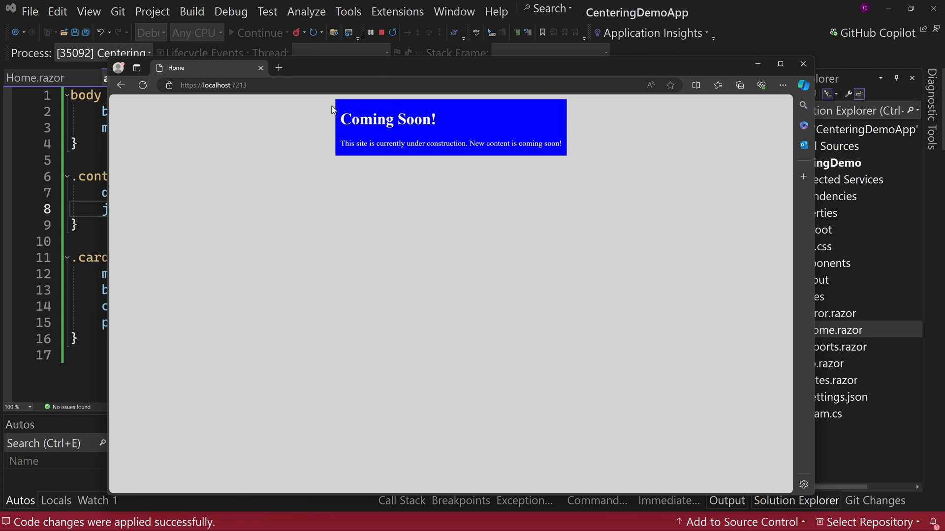
mouse_move(652, 108)
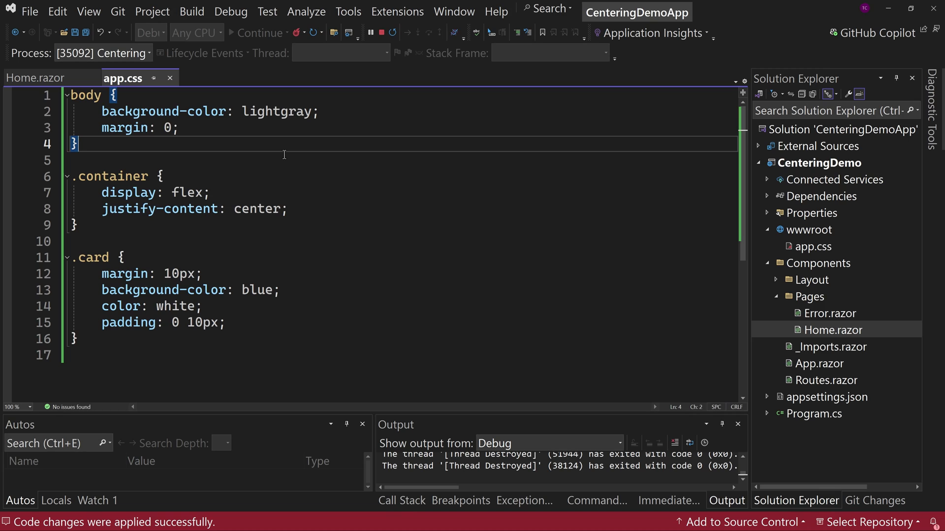
mouse_move(301, 216)
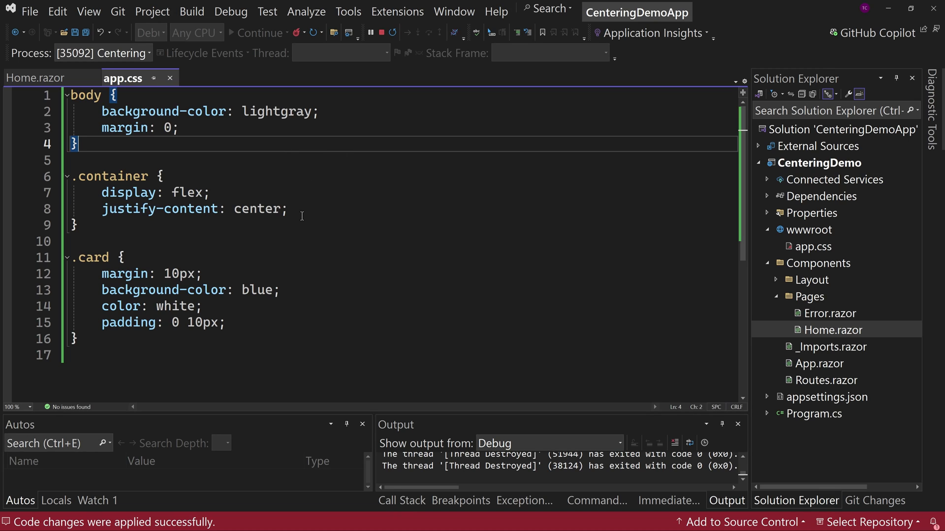
Add height: 100vh to the .container rule and save the stylesheet
key("enter")
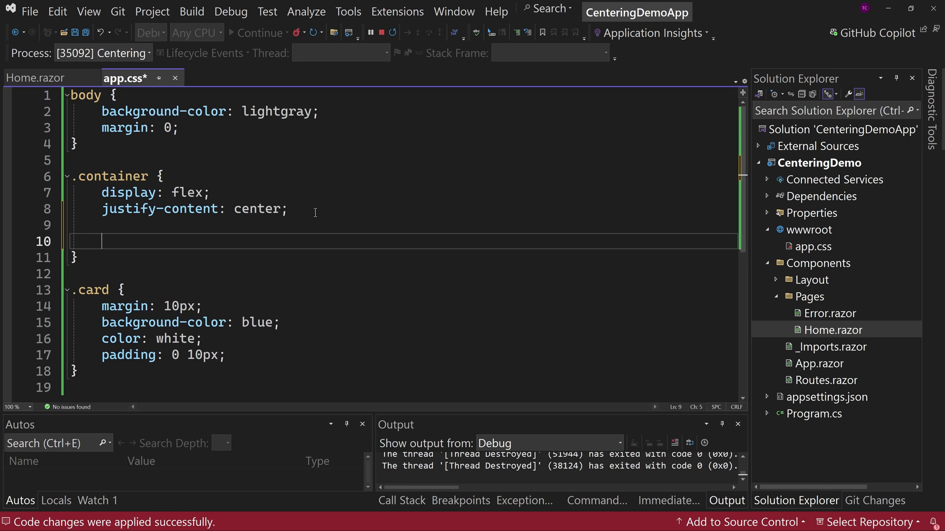
type("height")
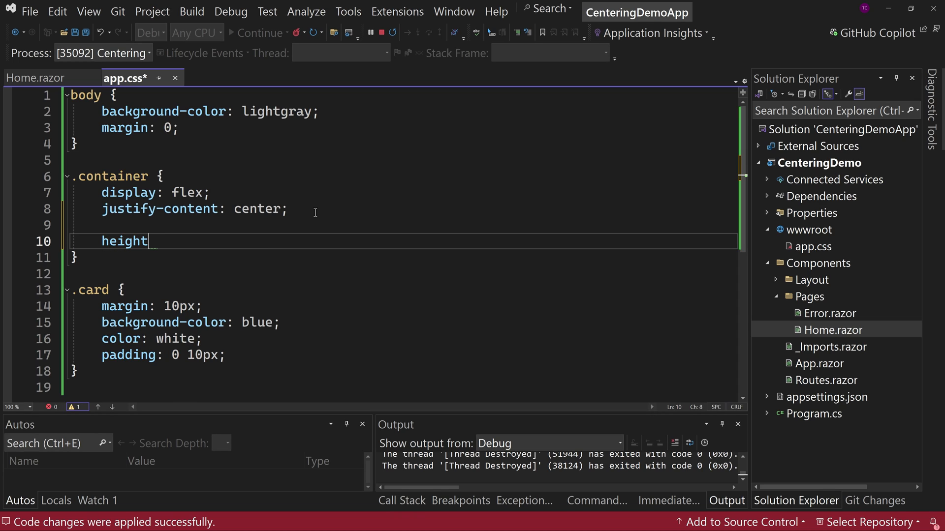
type(": 100vh;")
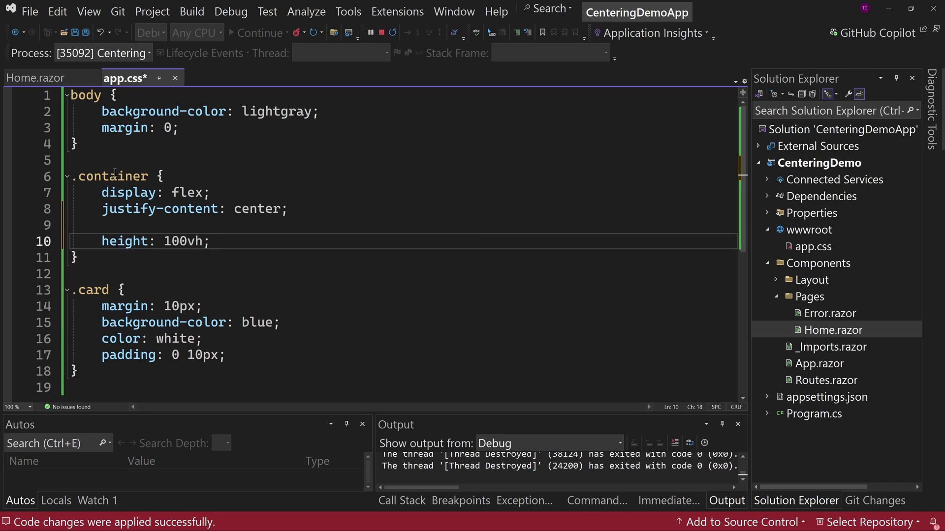
key("ctrl+s")
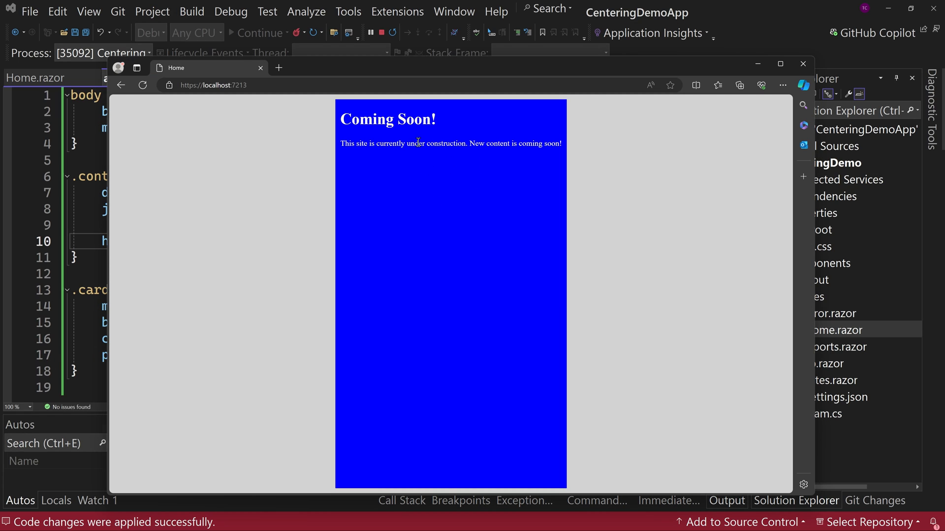
mouse_move(568, 138)
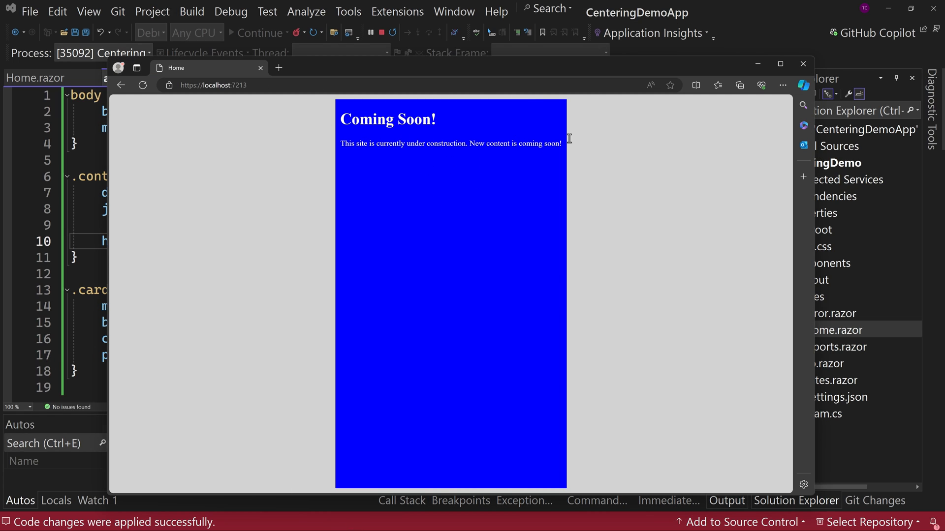
mouse_move(609, 217)
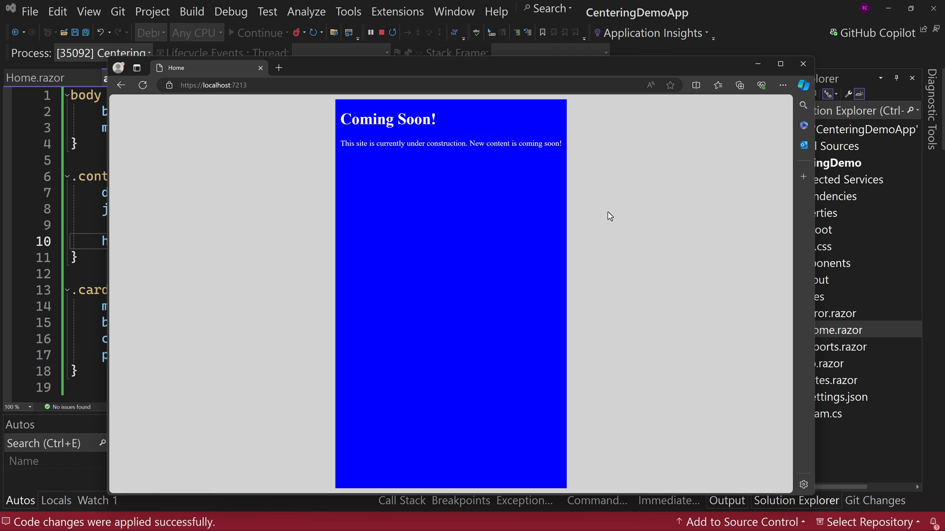
mouse_move(380, 127)
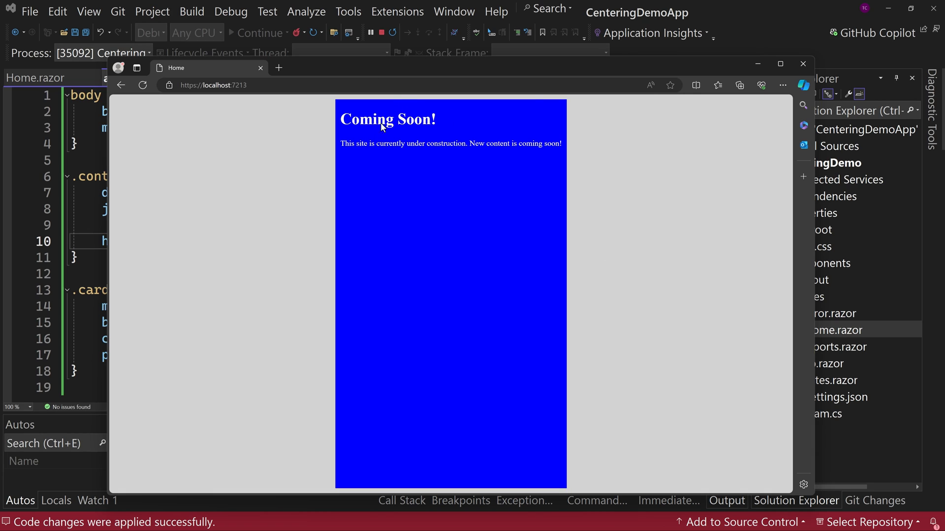
mouse_move(340, 175)
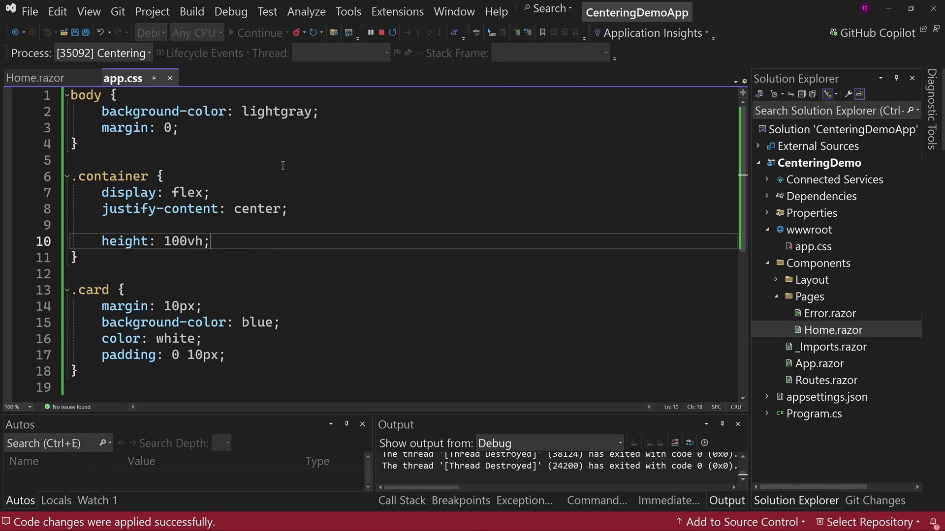
Add align-items: center on a new line in the .container rule
key("enter")
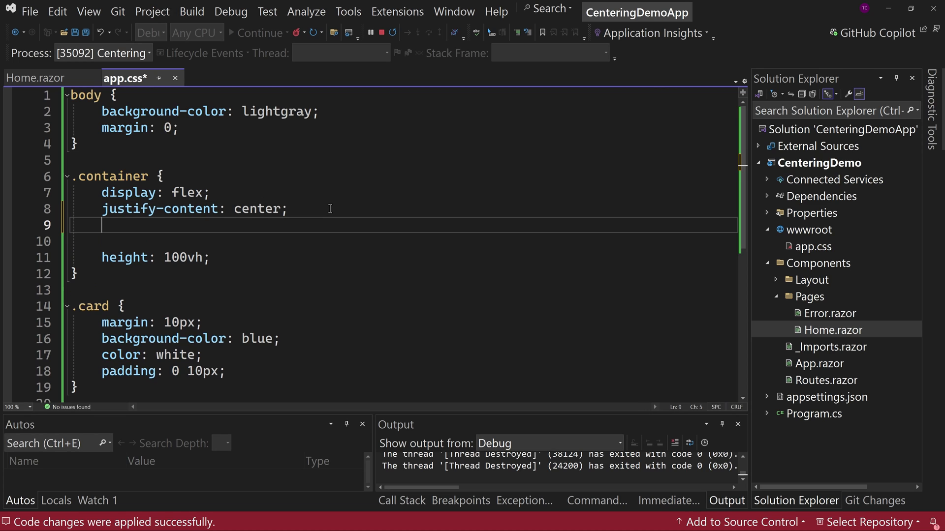
type("alig")
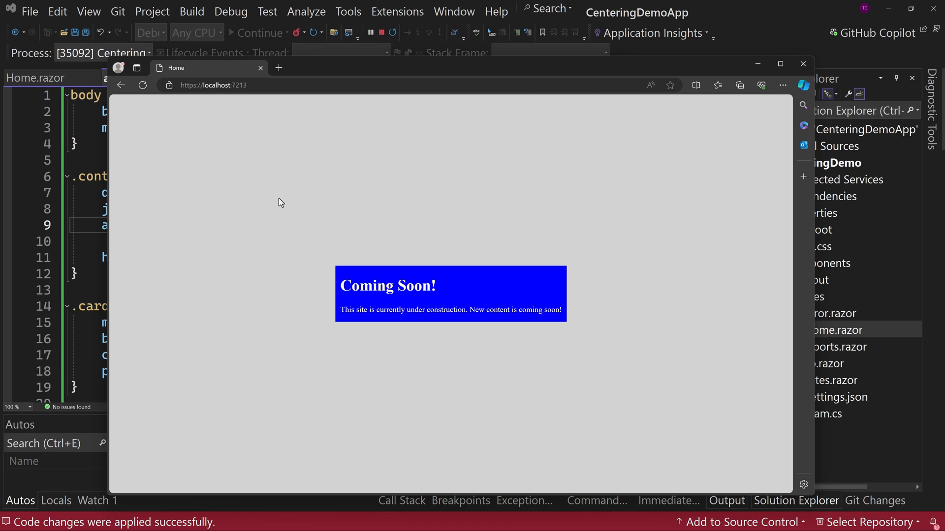
mouse_move(154, 268)
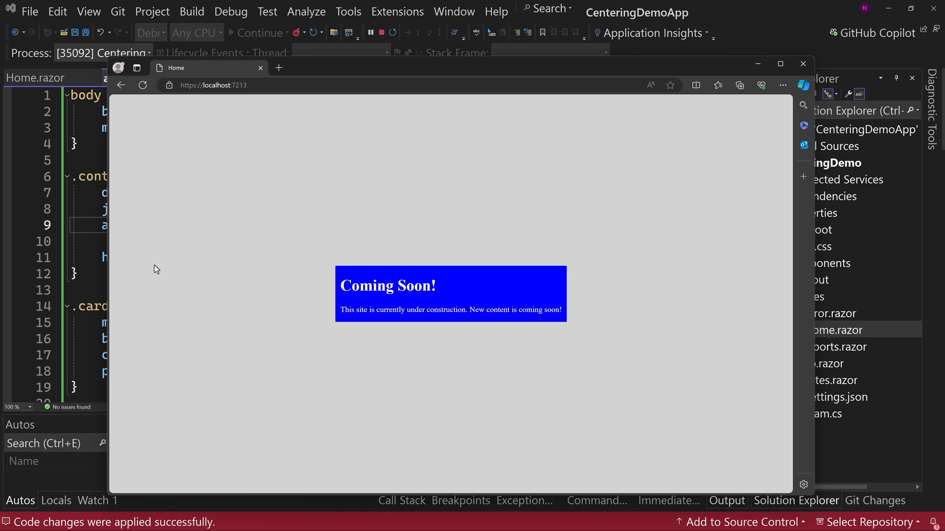
mouse_move(554, 278)
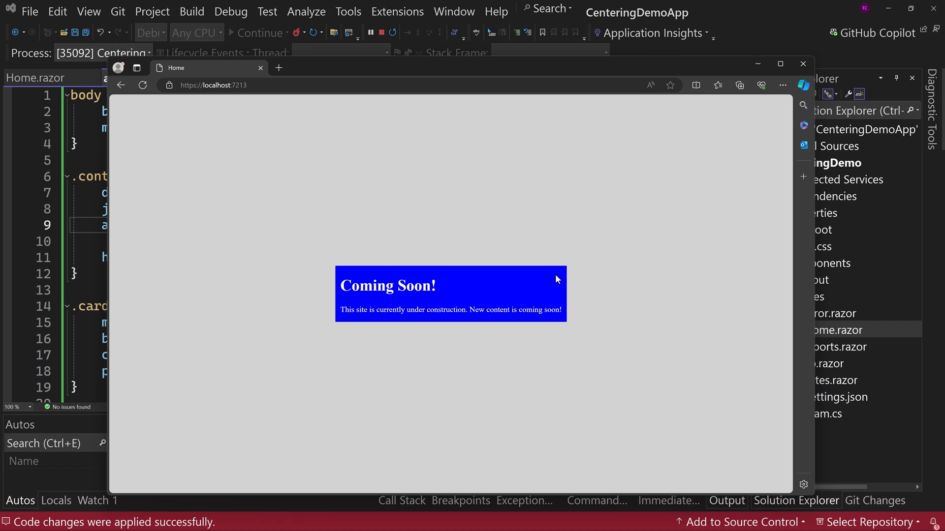
mouse_move(476, 295)
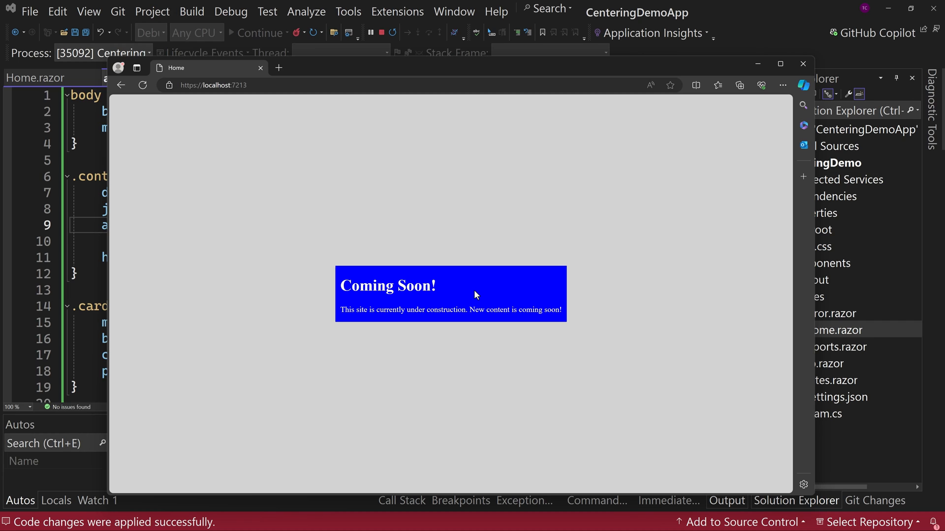
mouse_move(812, 497)
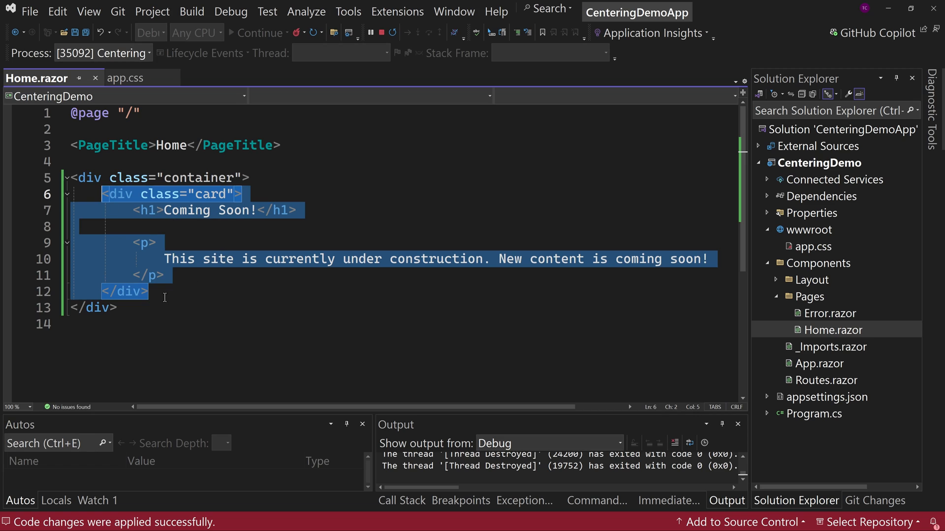
Paste a second Coming Soon! card div and move the browser to view both cards
key("ctrl+v")
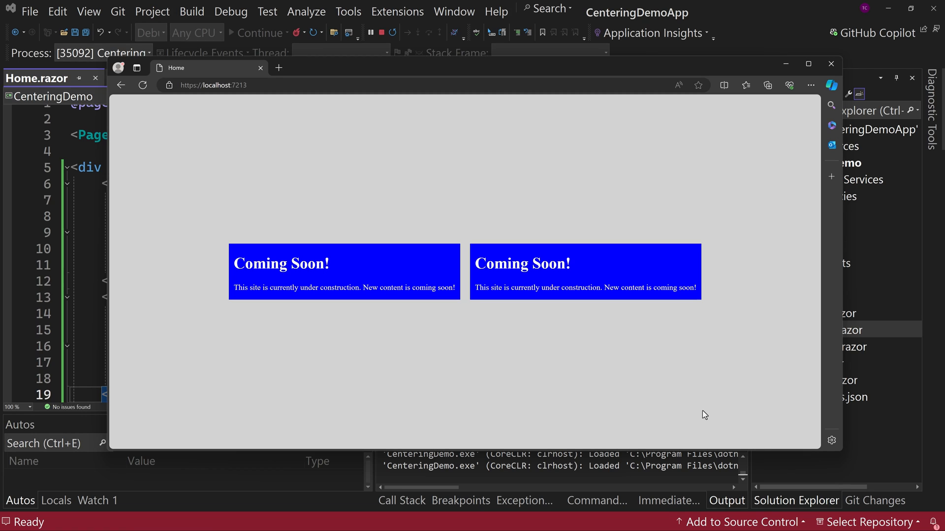
mouse_move(908, 265)
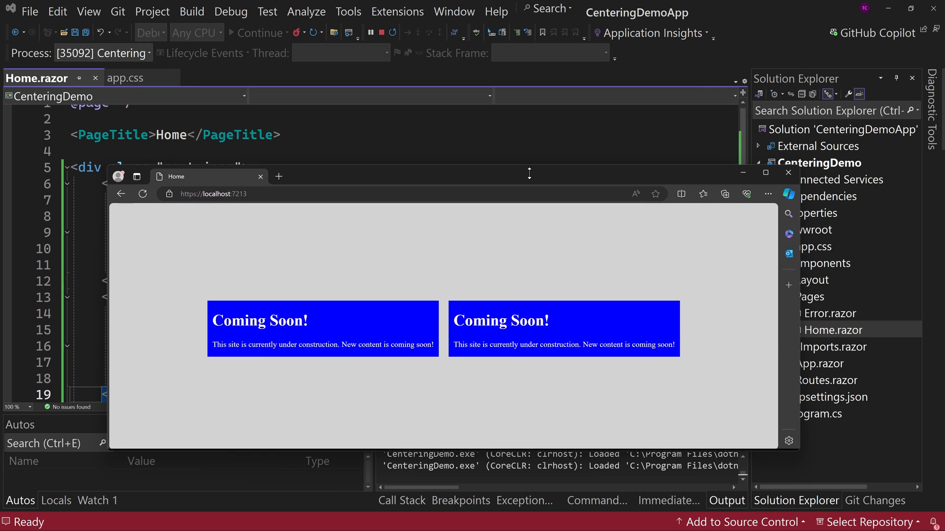
left_click_drag(529, 174, 530, 22)
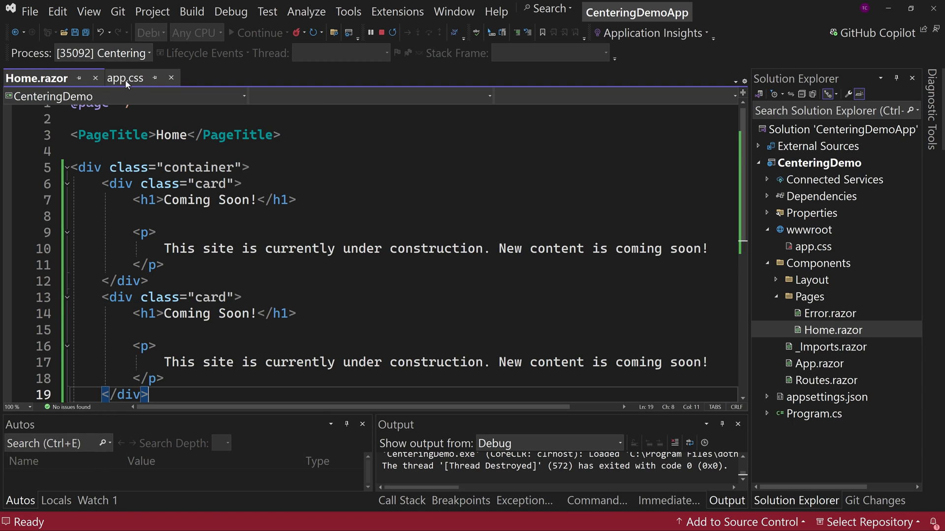
Add flex-wrap: wrap and flex-direction: column to the .container rule in app.css
left_click(125, 79)
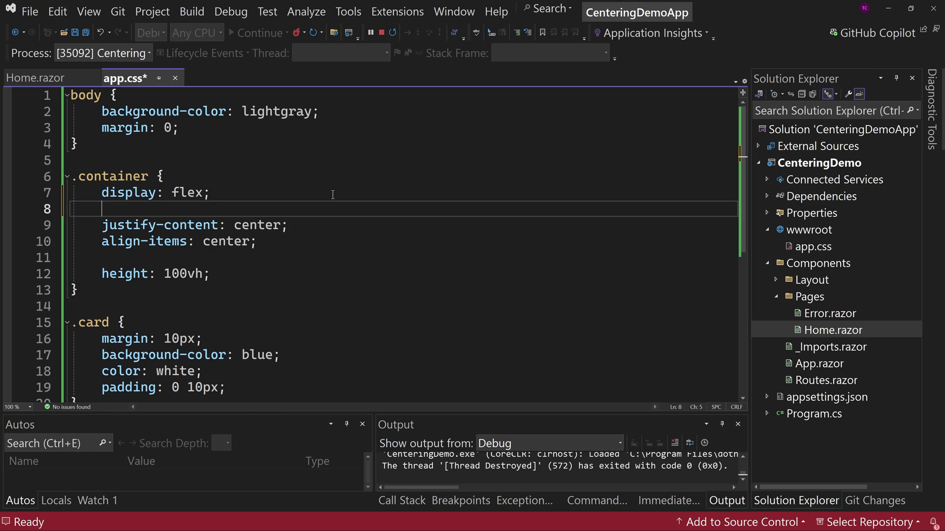
type("flex-wrap: wrap;")
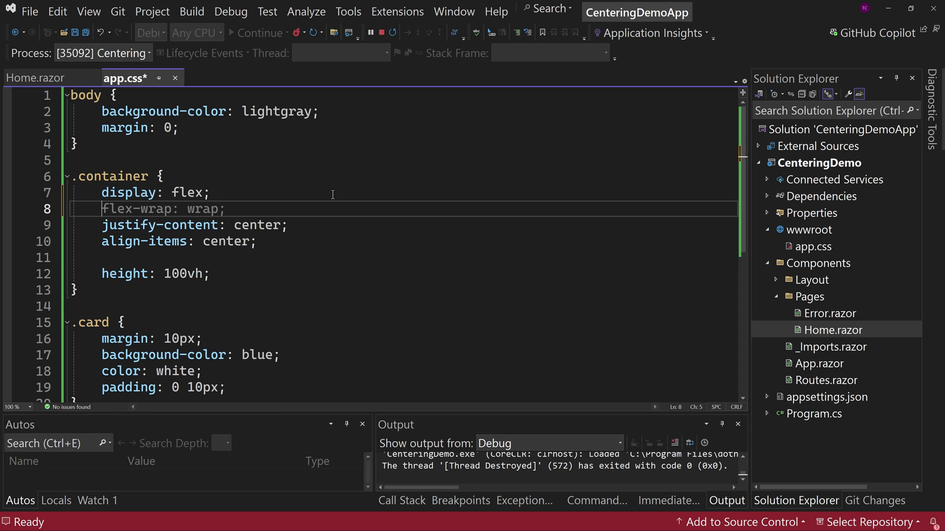
type("flex")
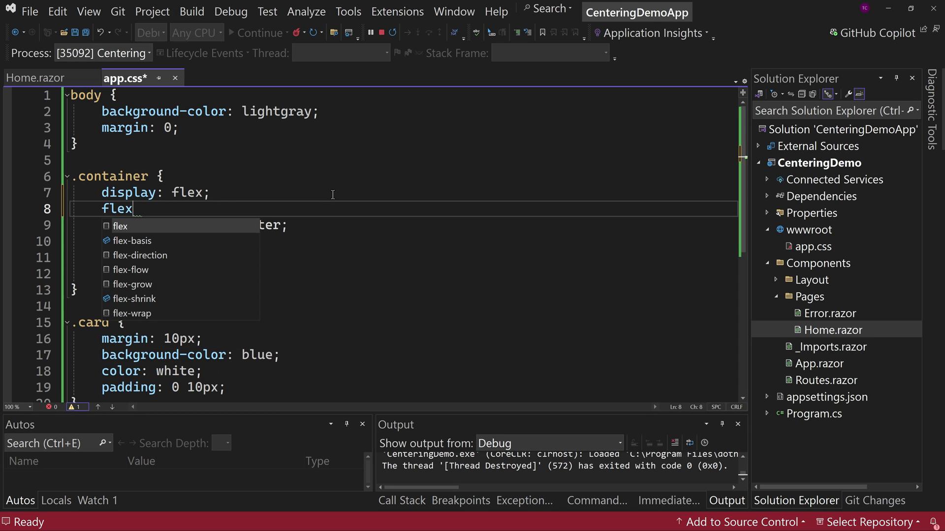
type("-direction")
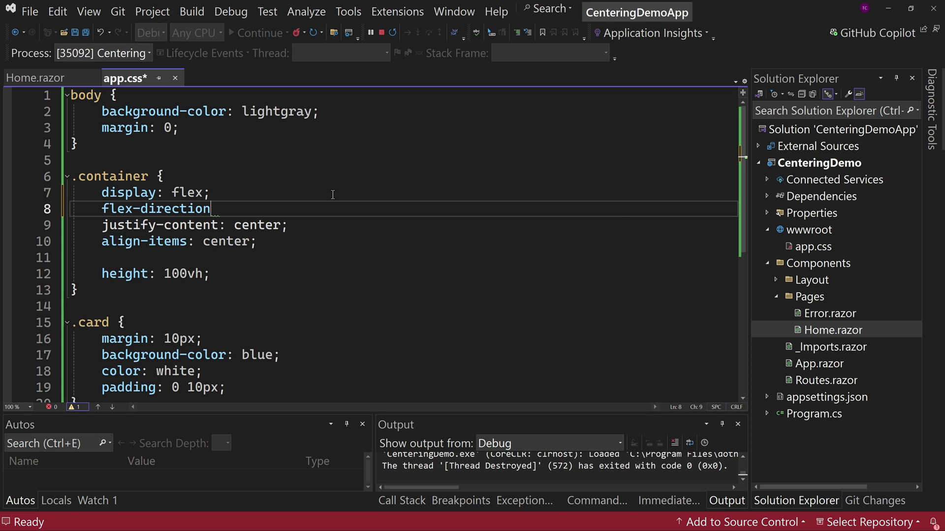
type(": col")
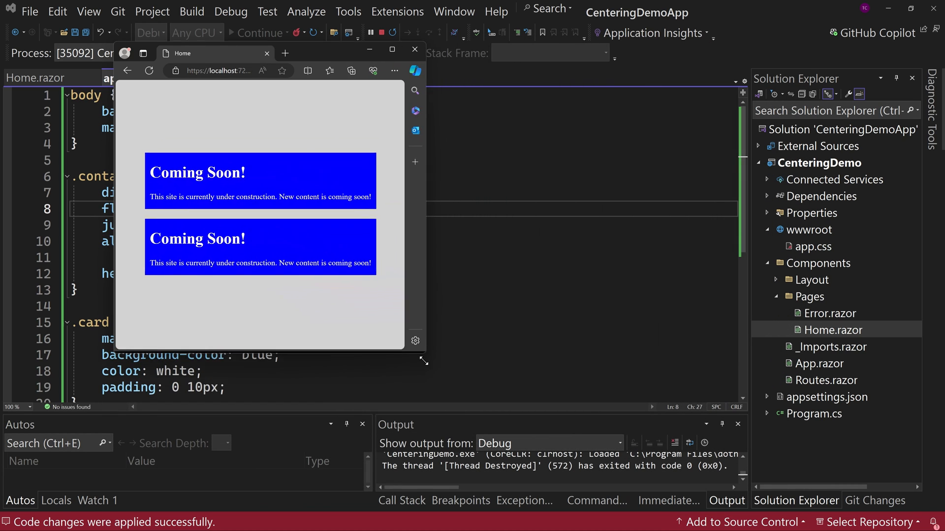
Drag the Edge window corner larger to show the two stacked, centred cards
left_click_drag(425, 361, 741, 434)
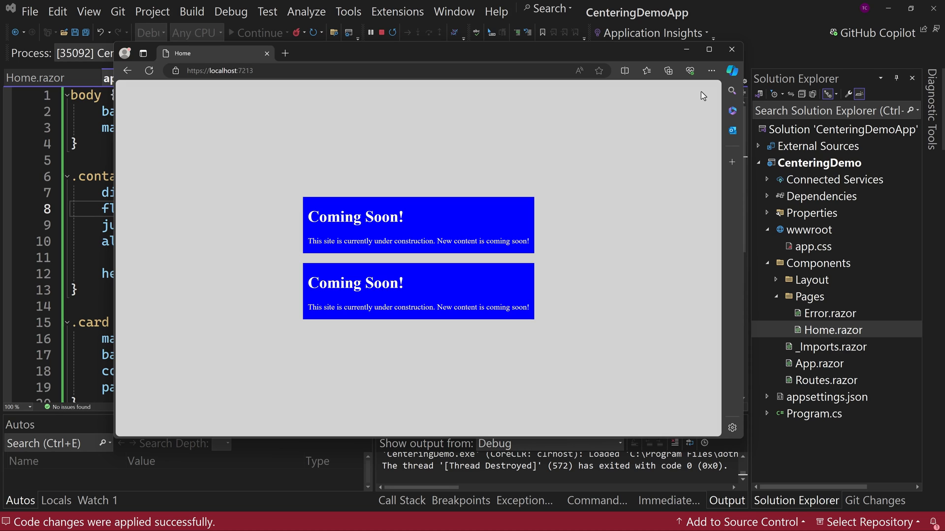
mouse_move(766, 34)
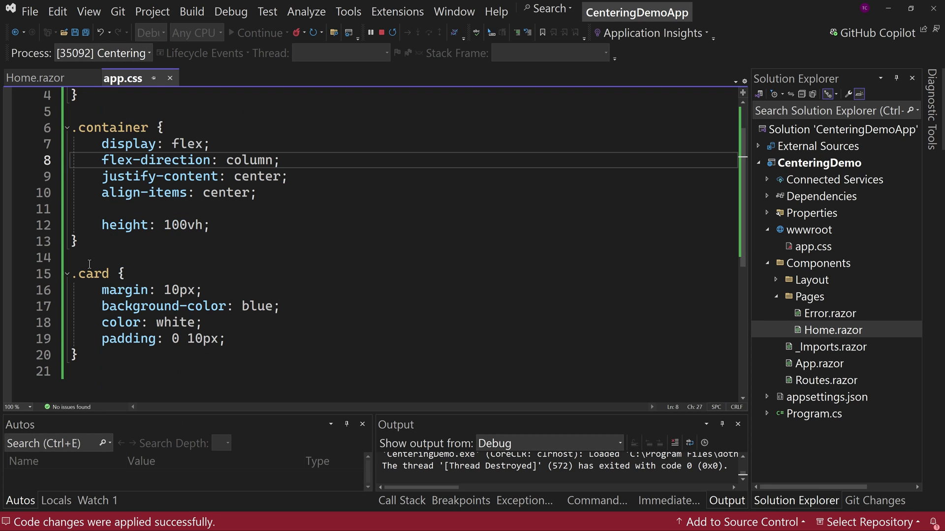
Check the container class in Home.razor against app.css, then delete the duplicated second card
left_click(36, 78)
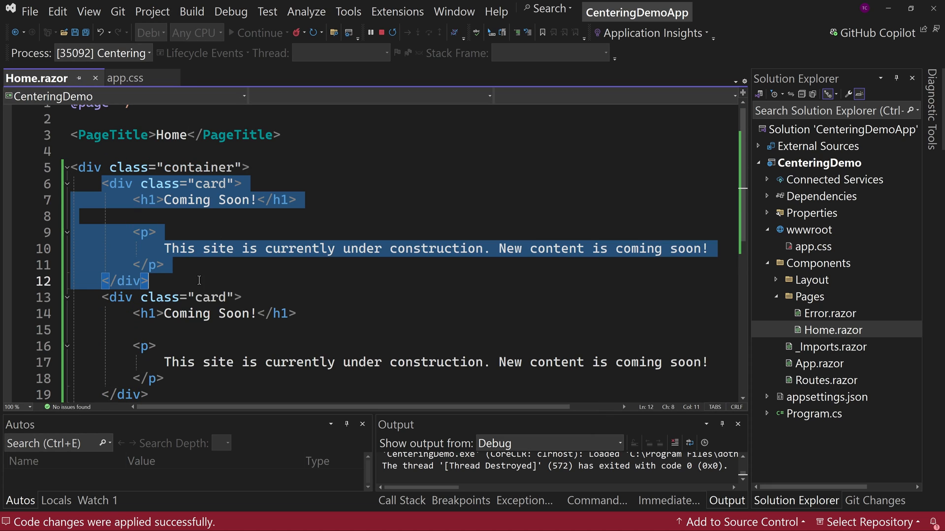
double_click(198, 168)
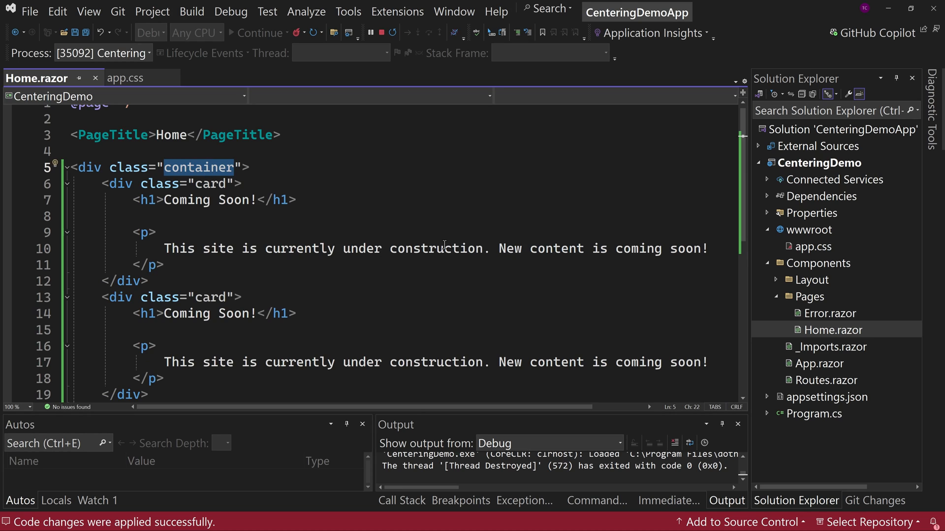
mouse_move(111, 93)
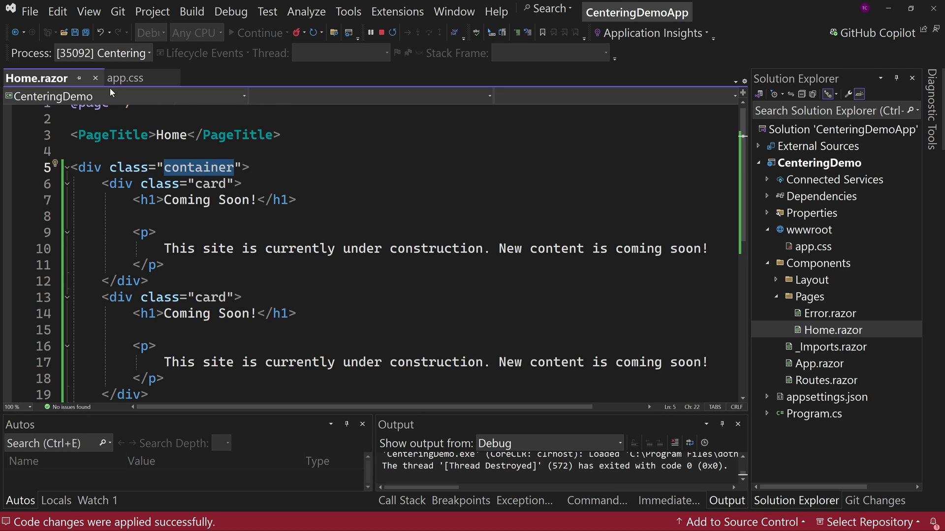
mouse_move(125, 78)
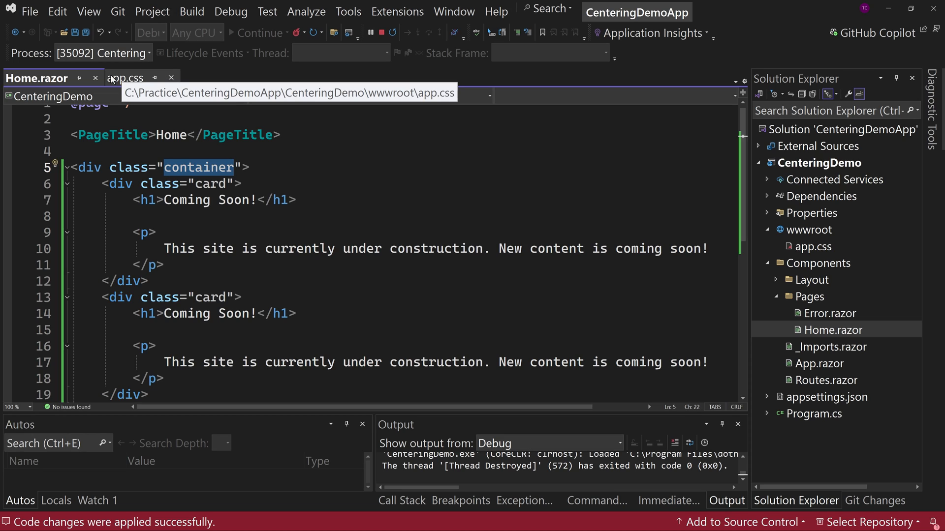
left_click(125, 78)
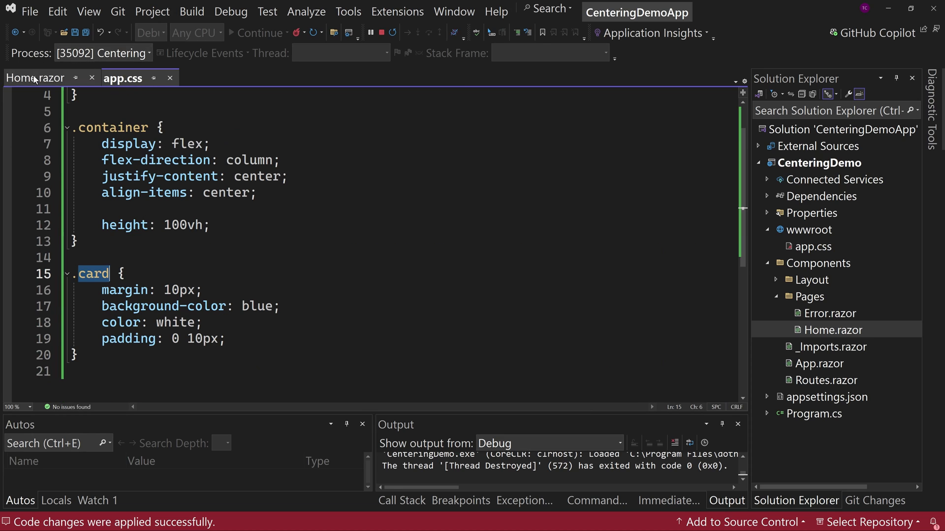
left_click(36, 78)
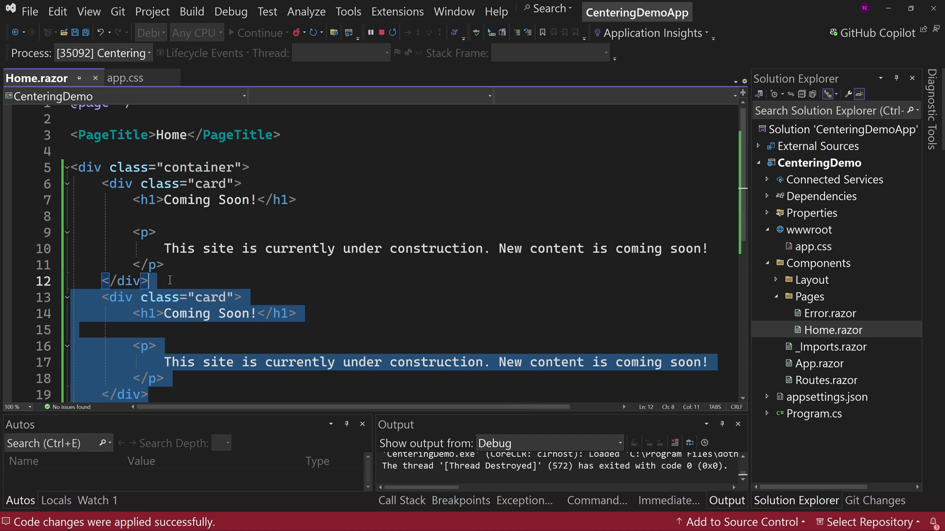
key("Delete")
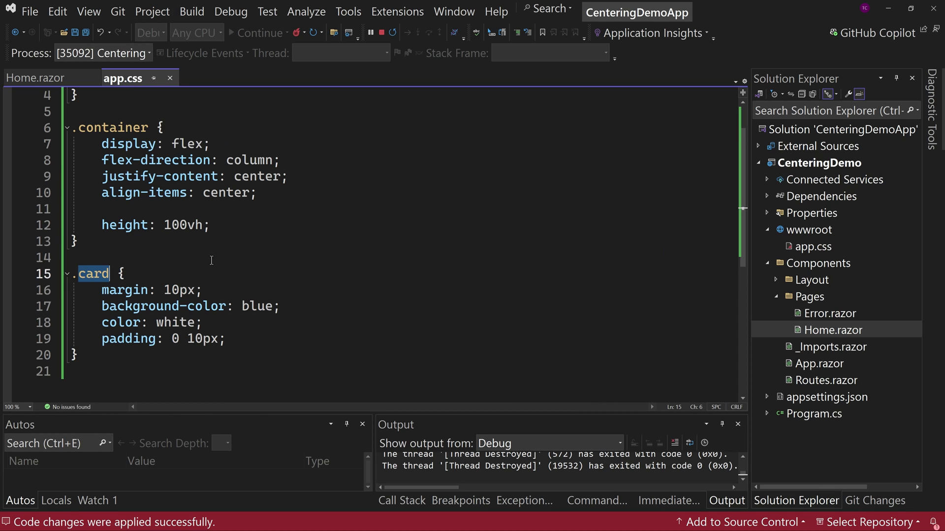
Delete the height: 100vh declaration from the .container rule
double_click(186, 224)
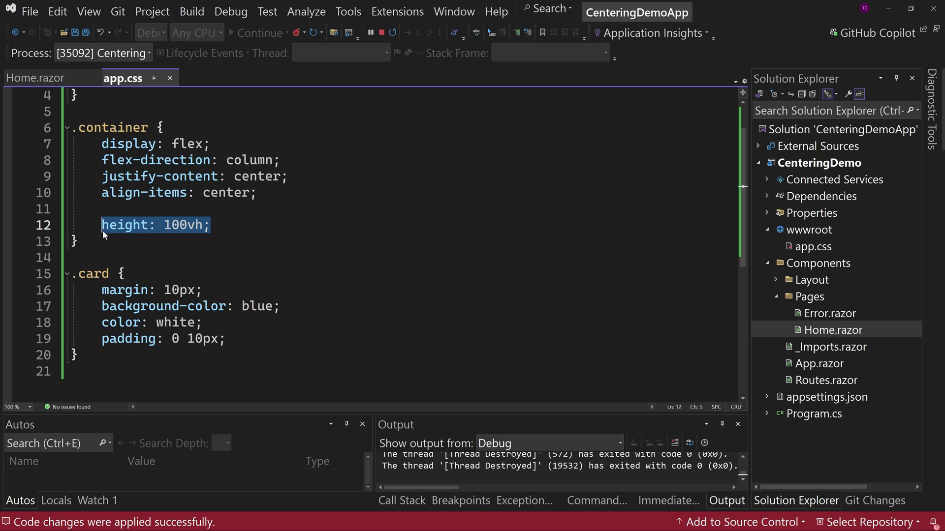
key("Delete")
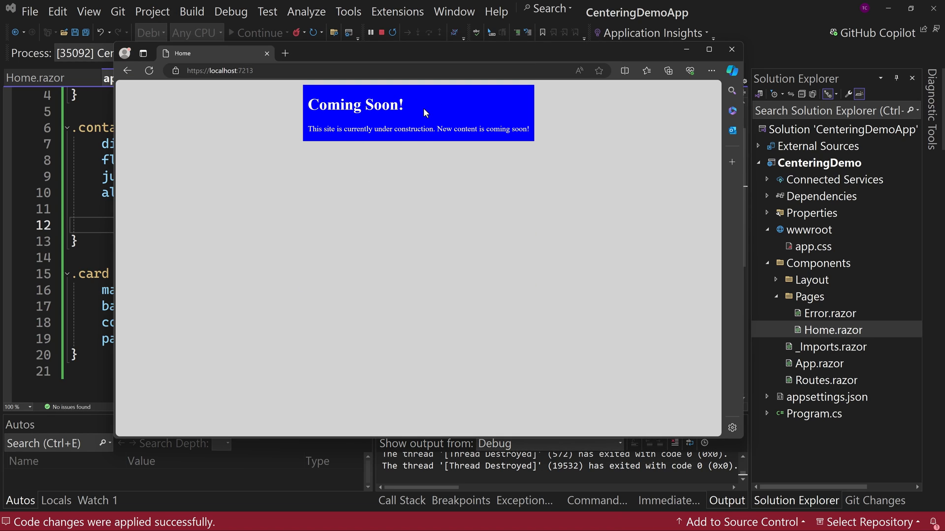
mouse_move(537, 111)
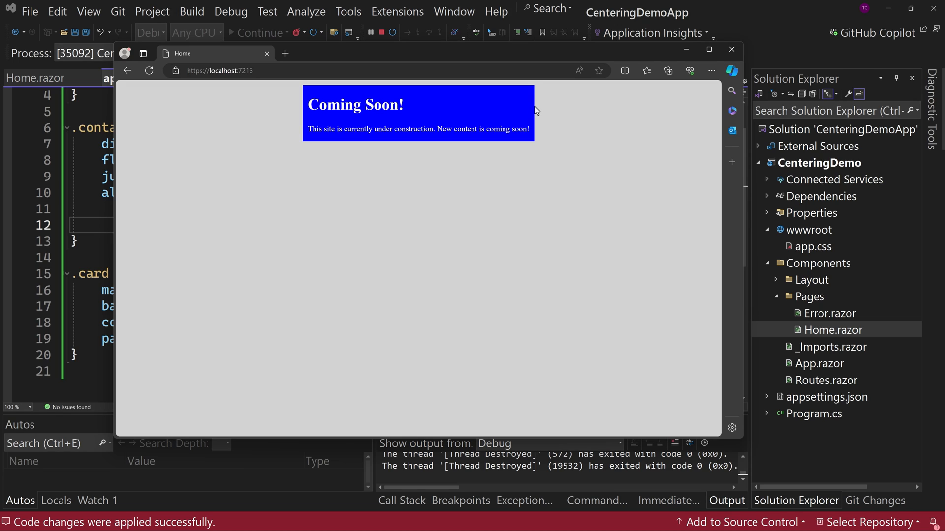
mouse_move(431, 190)
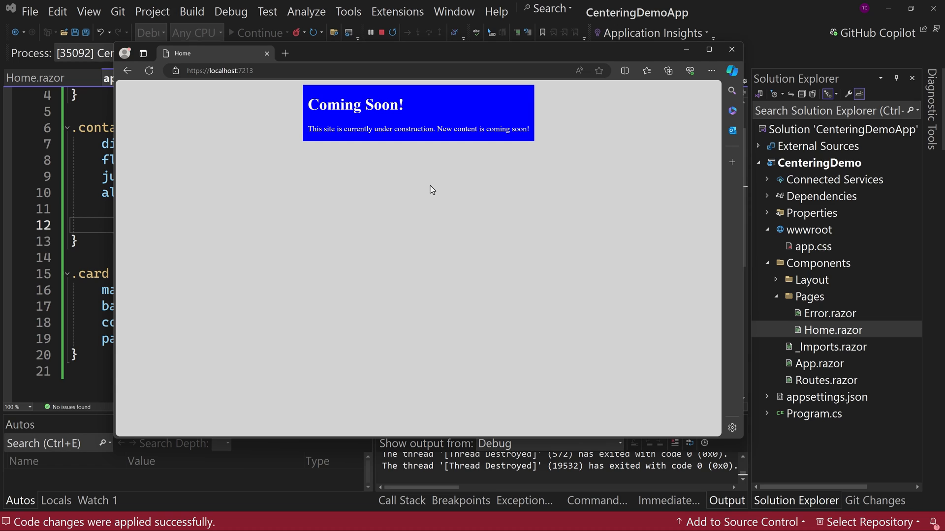
mouse_move(793, 29)
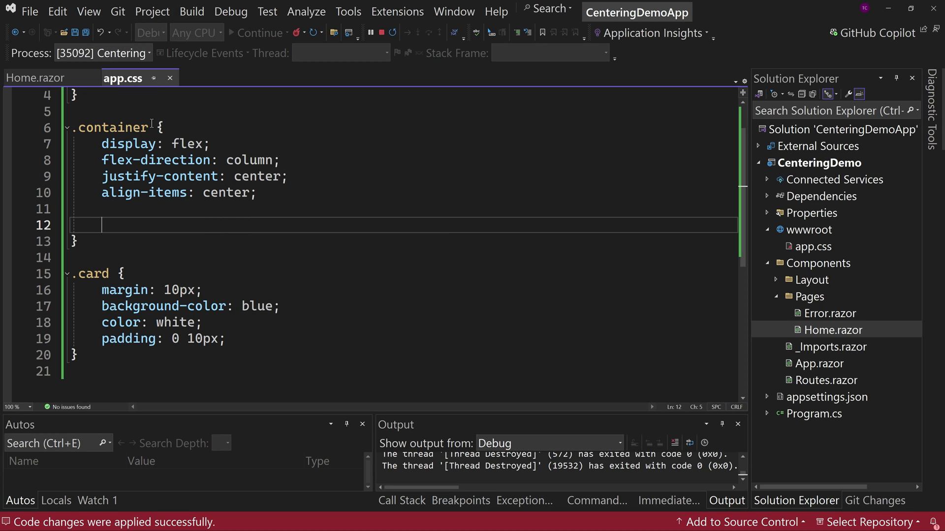
Type <div class="parent"> above the container div in Home.razor to wrap it
left_click(36, 78)
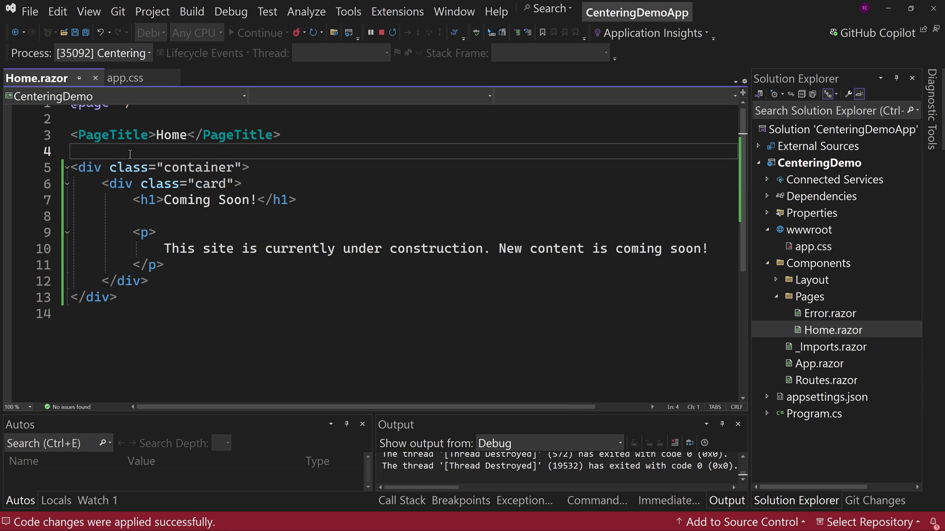
type("<div")
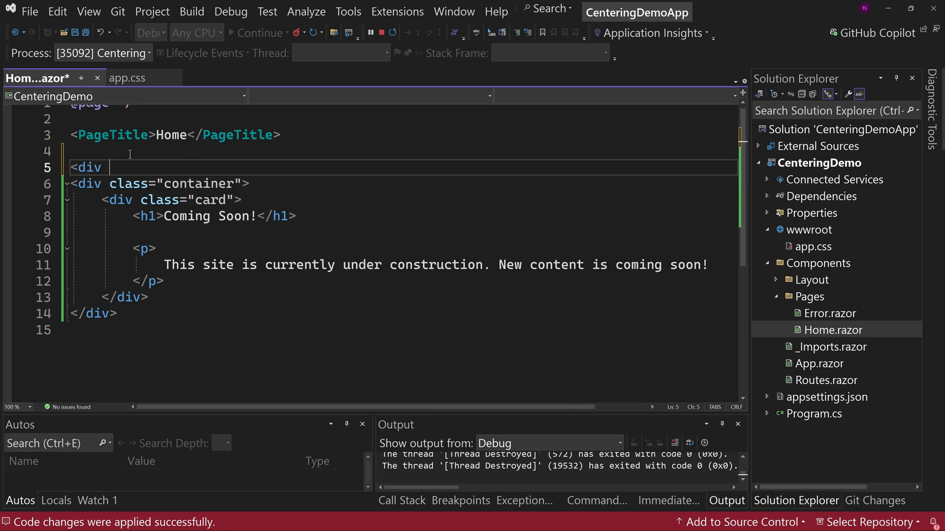
type("class=\"parent\"")
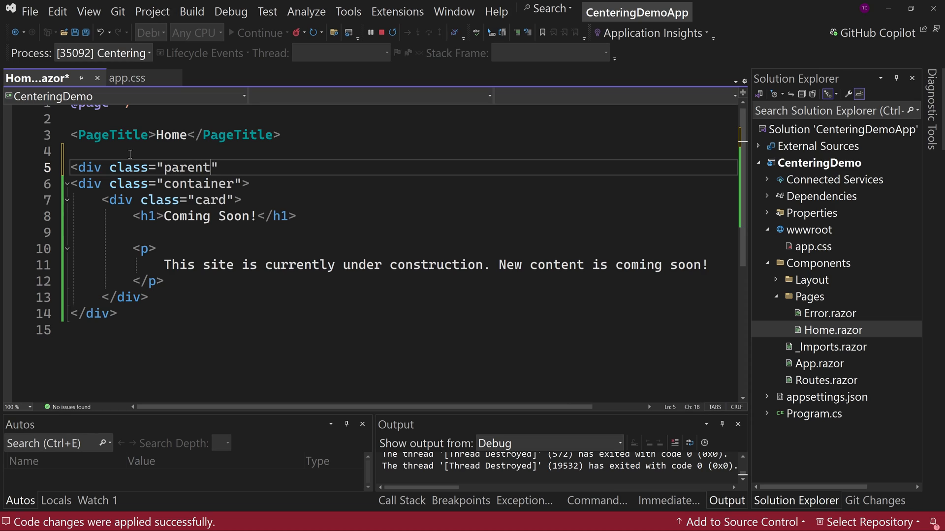
type(">")
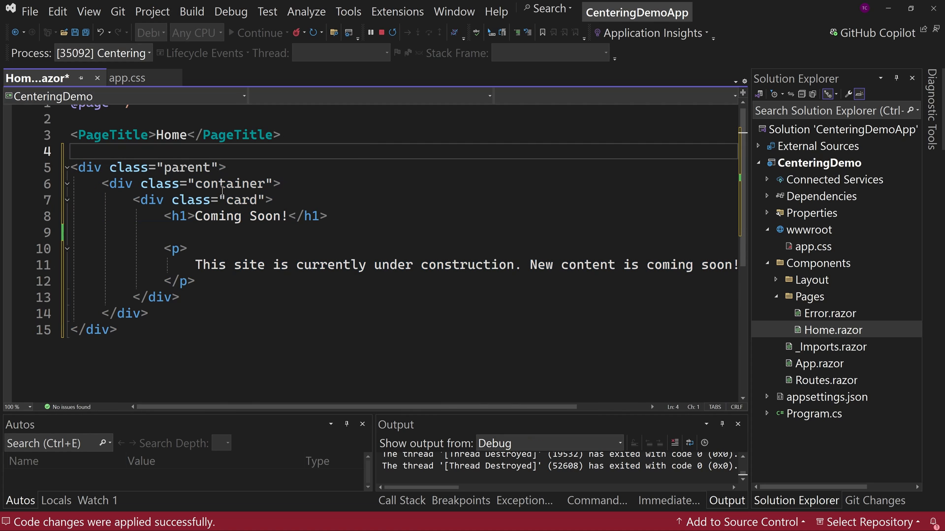
double_click(230, 183)
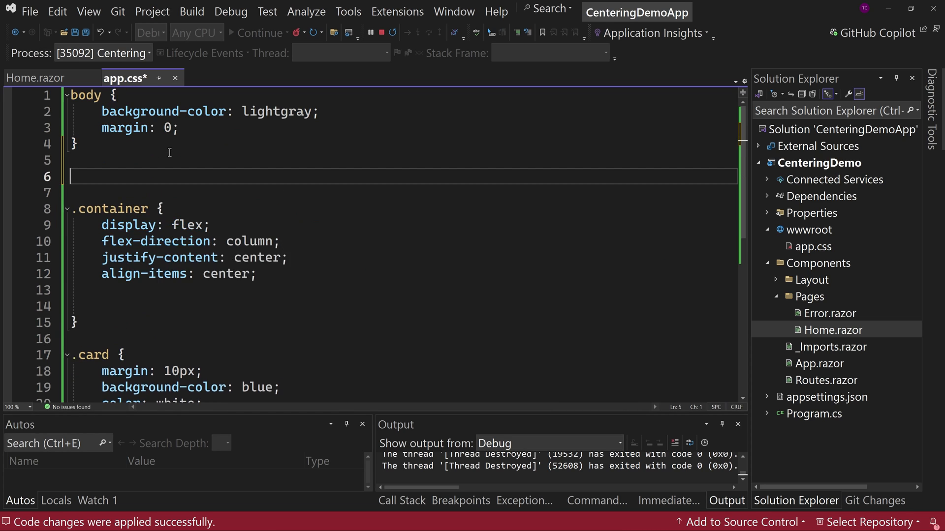
Add a .parent rule with height 500px to app.css and save the stylesheet
type(".parent")
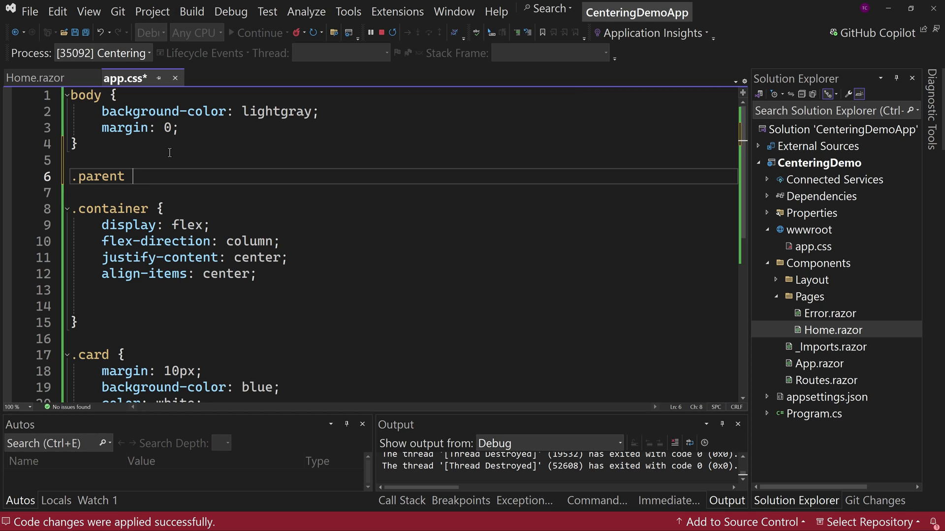
type("height: 500")
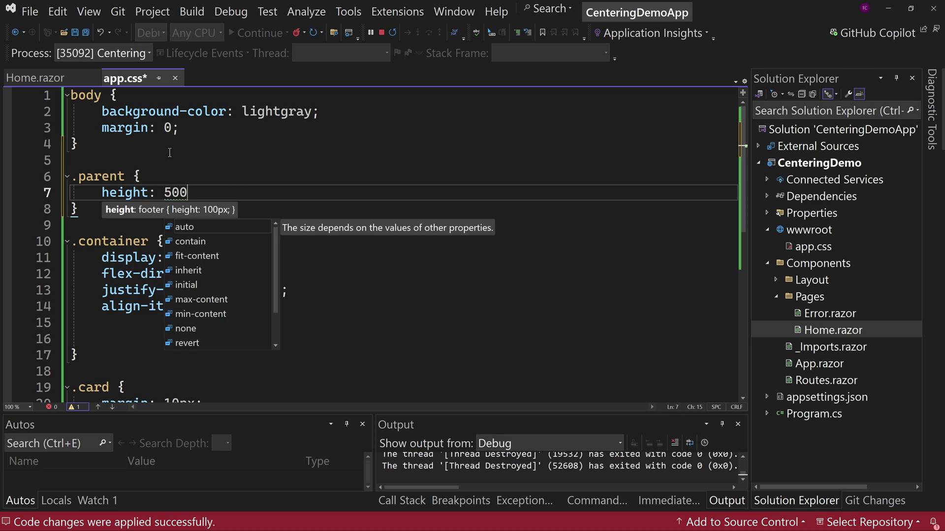
type("px;")
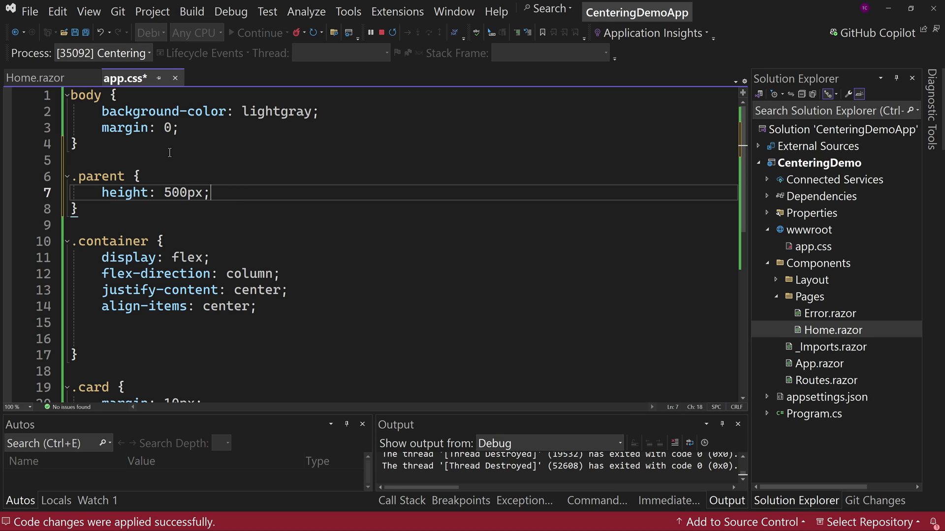
key("ctrl+s")
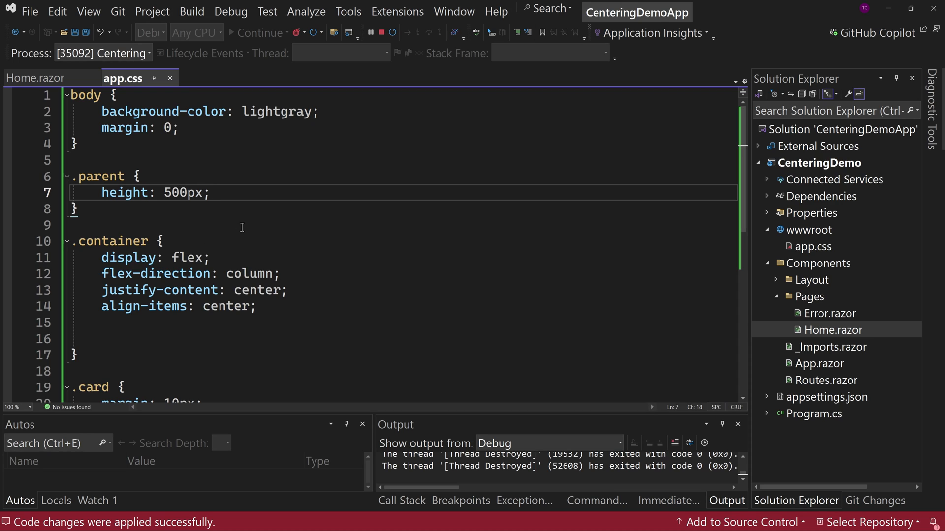
mouse_move(243, 223)
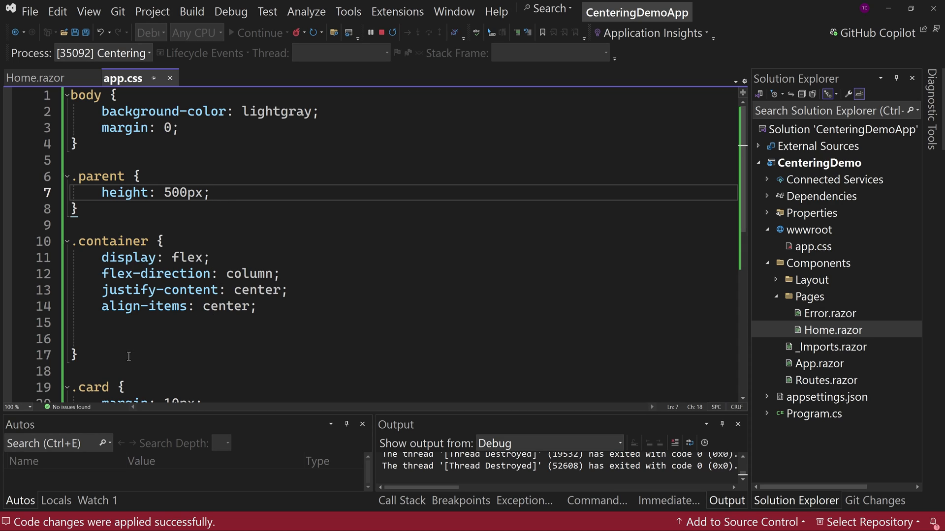
Add height: inherit; inside the .container rule
type("h")
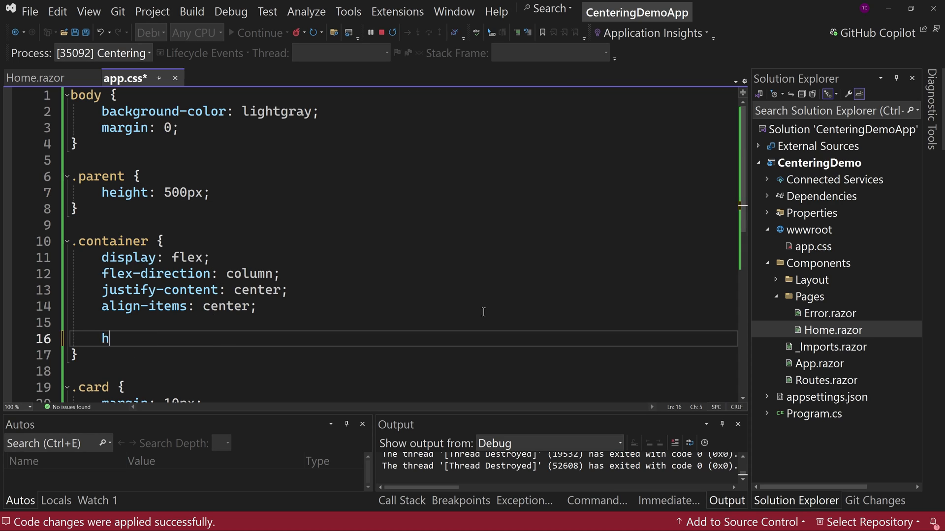
type("eight:")
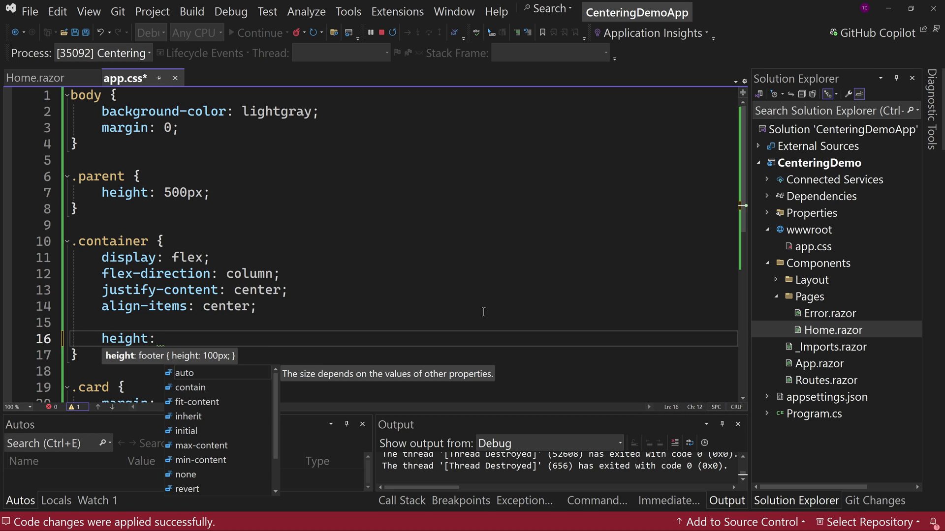
type("inherit;")
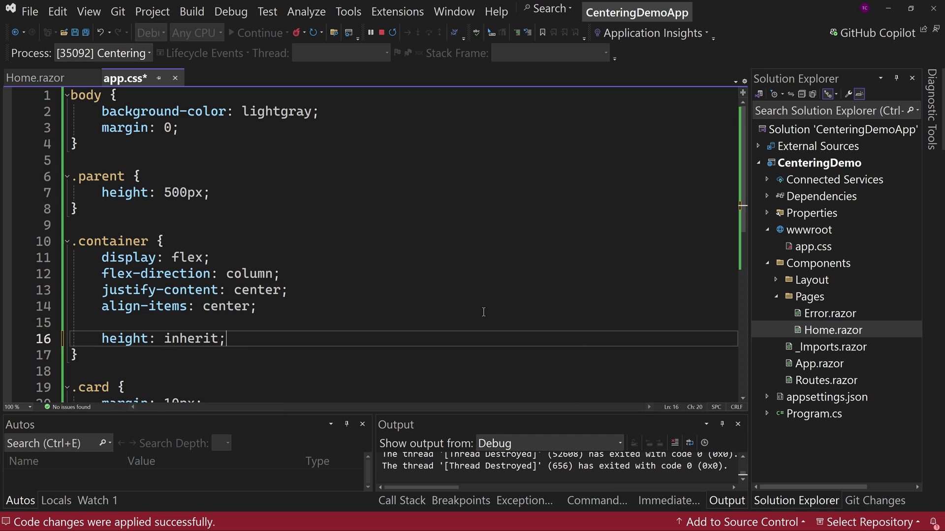
mouse_move(464, 308)
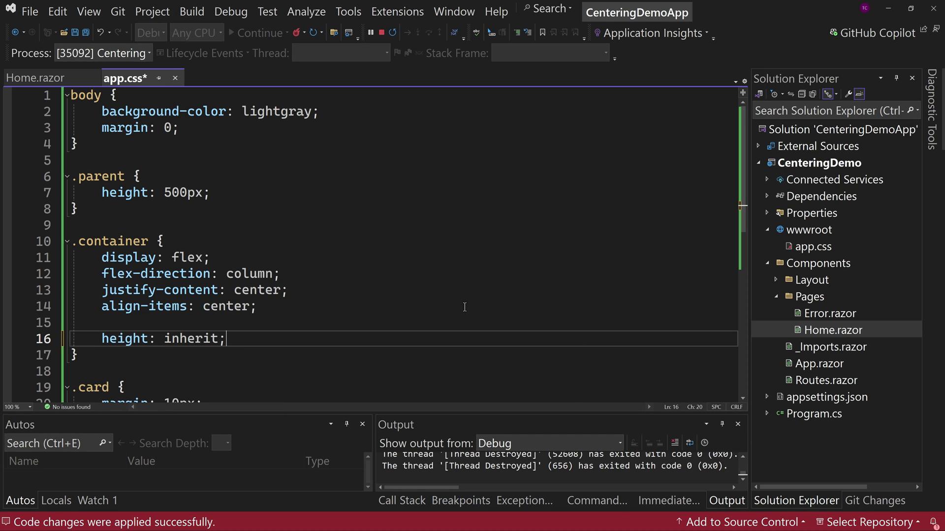
Check the running site in Edge showing the blue Coming Soon card centred near the top
left_click(37, 78)
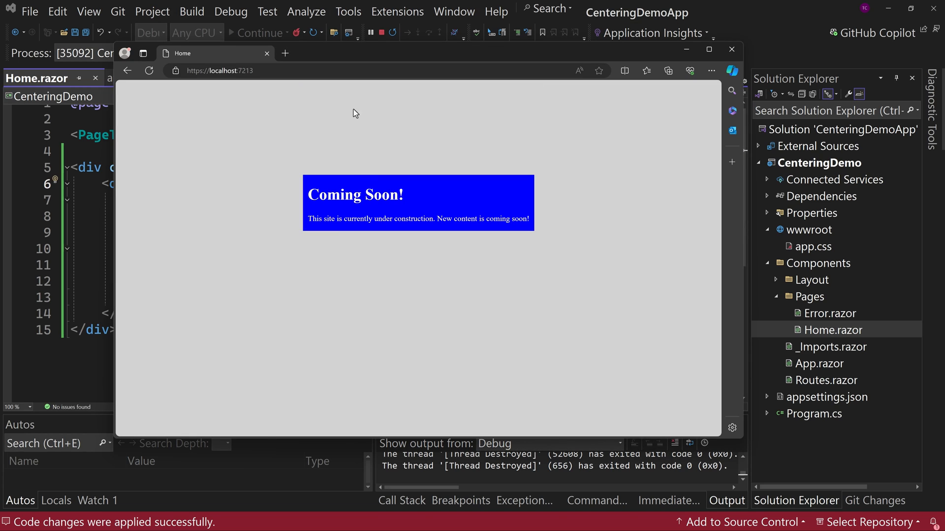
mouse_move(237, 160)
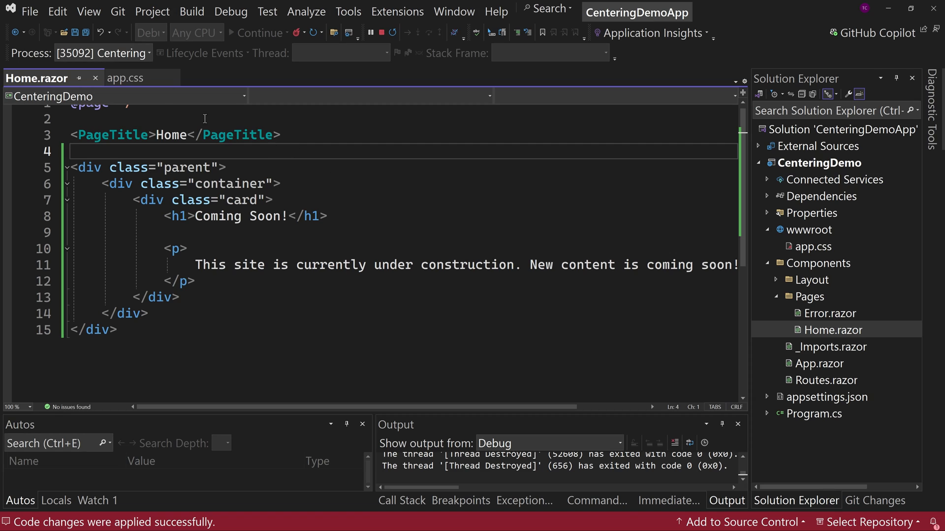
Add a universal * rule in app.css with a 1px solid red debug border
left_click(125, 79)
type("* {")
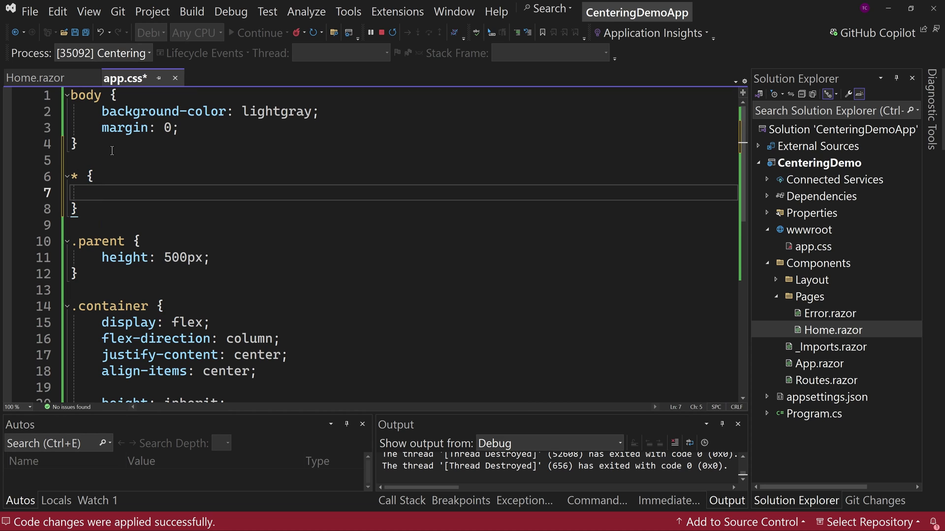
type("border:")
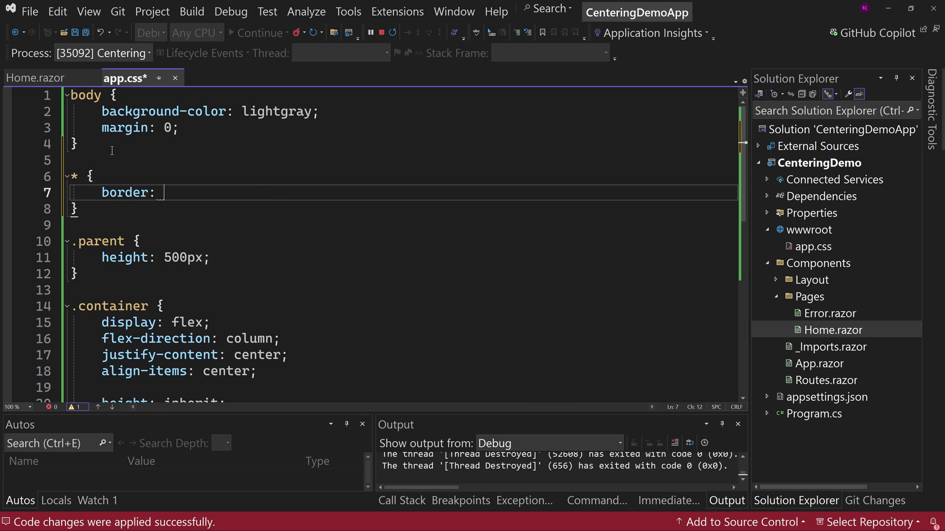
type("1px")
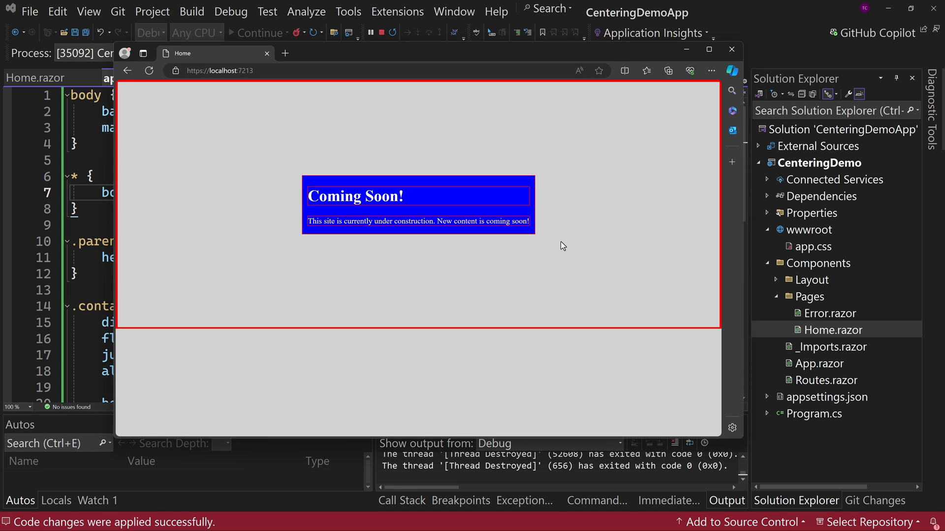
mouse_move(584, 258)
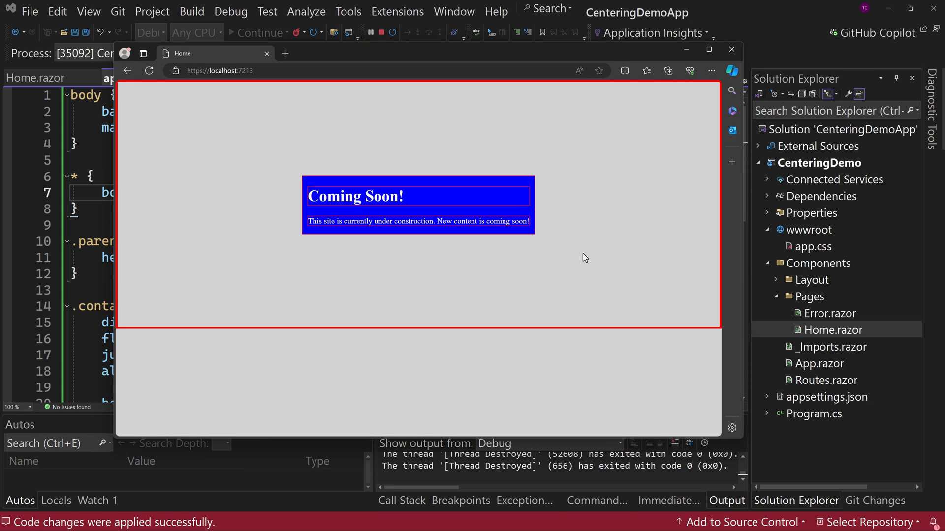
mouse_move(667, 96)
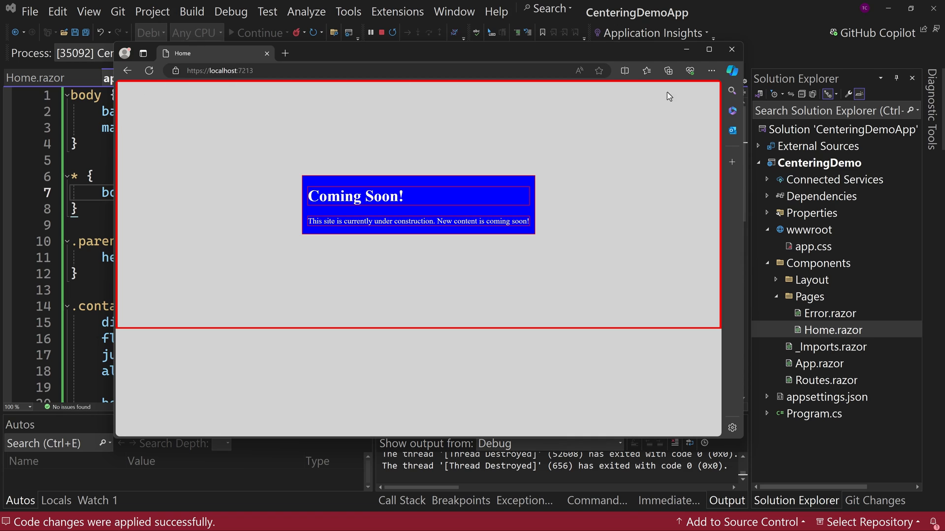
mouse_move(118, 157)
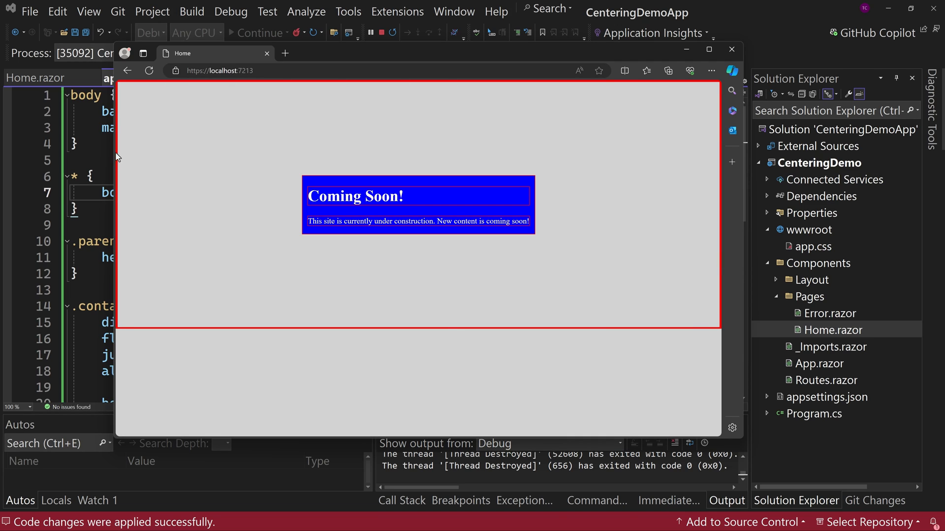
mouse_move(131, 85)
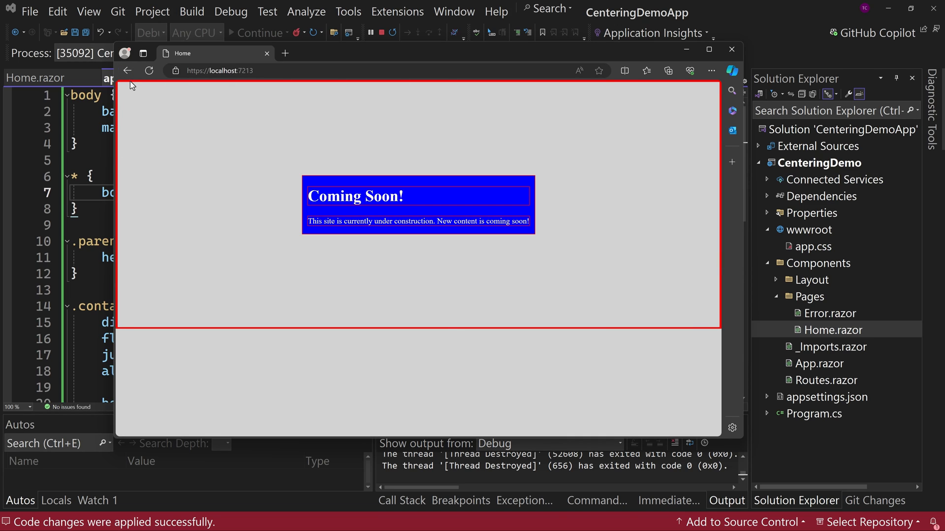
mouse_move(137, 88)
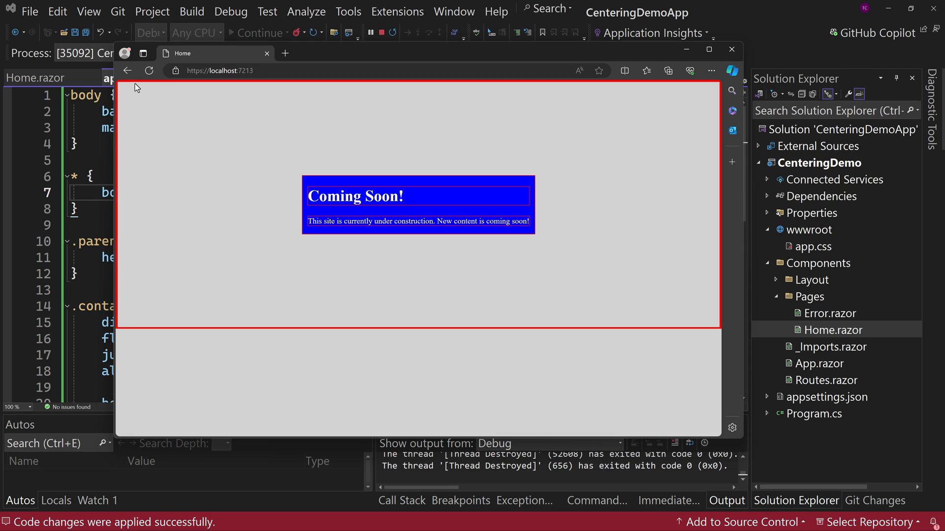
mouse_move(341, 59)
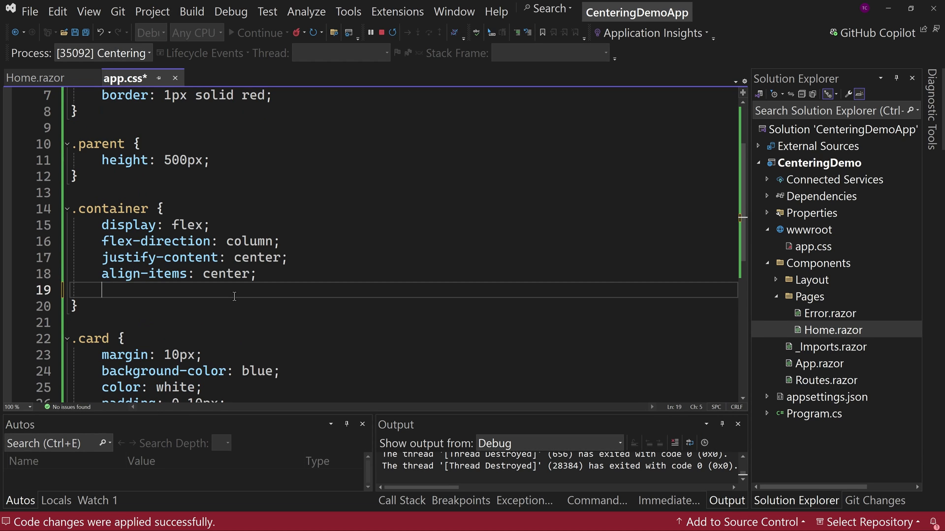
Save app.css without the container's inherited height, then begin retyping height in .container
key("ctrl+s")
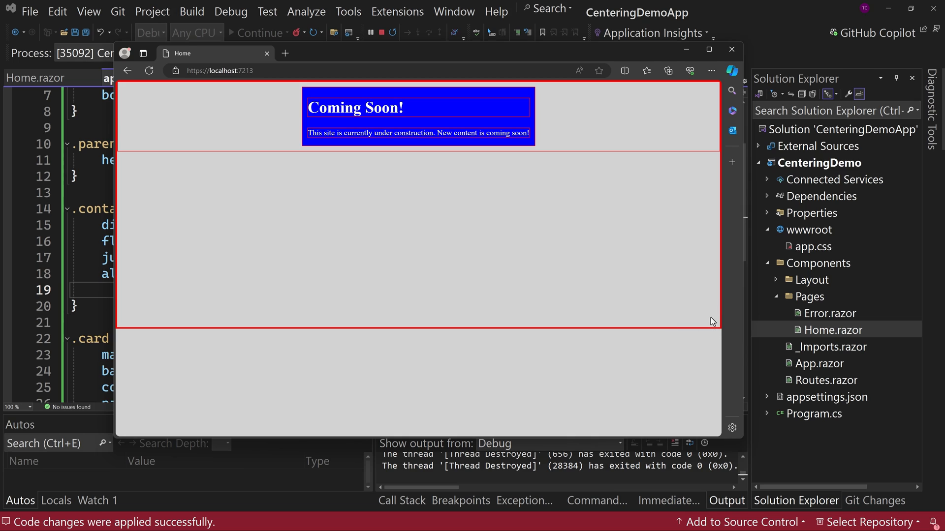
mouse_move(157, 165)
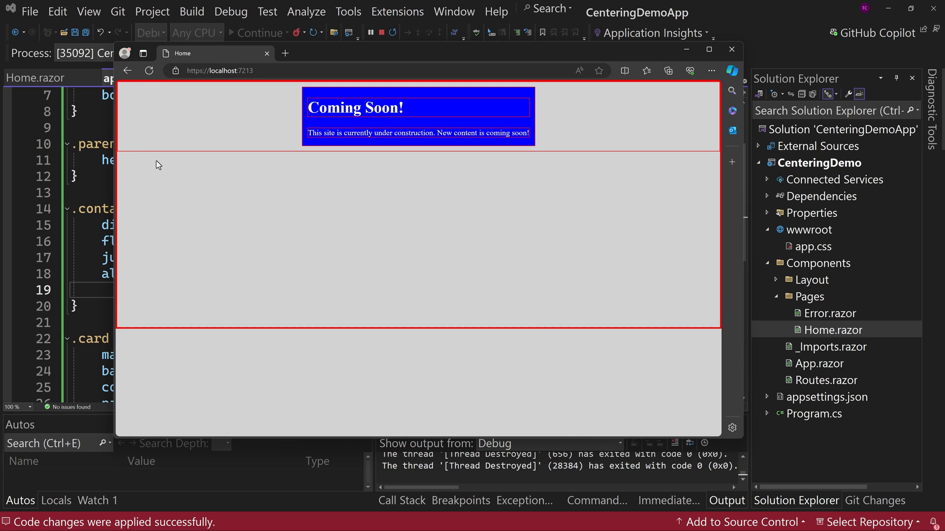
mouse_move(614, 145)
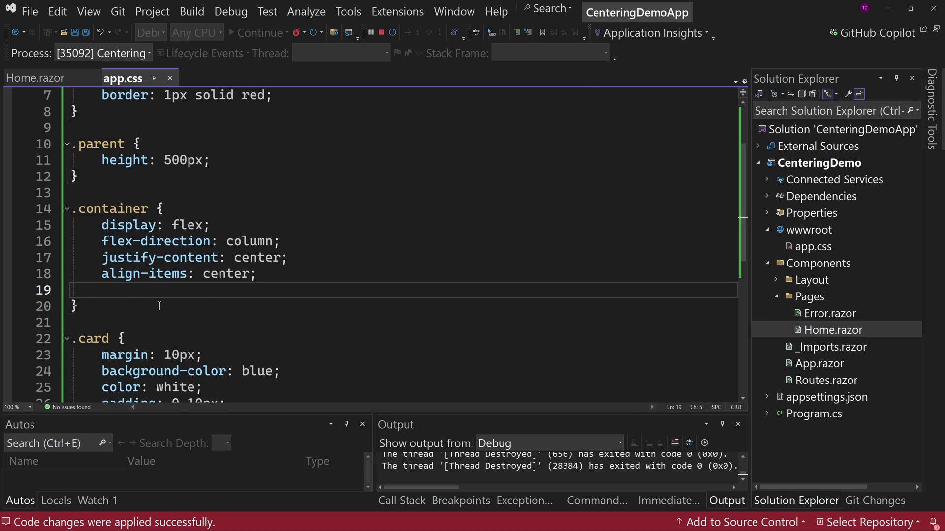
type("hei")
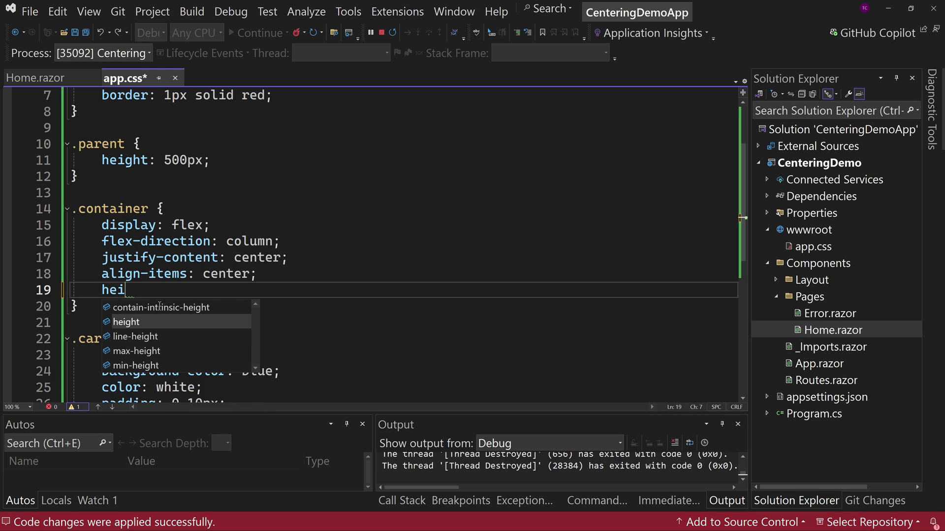